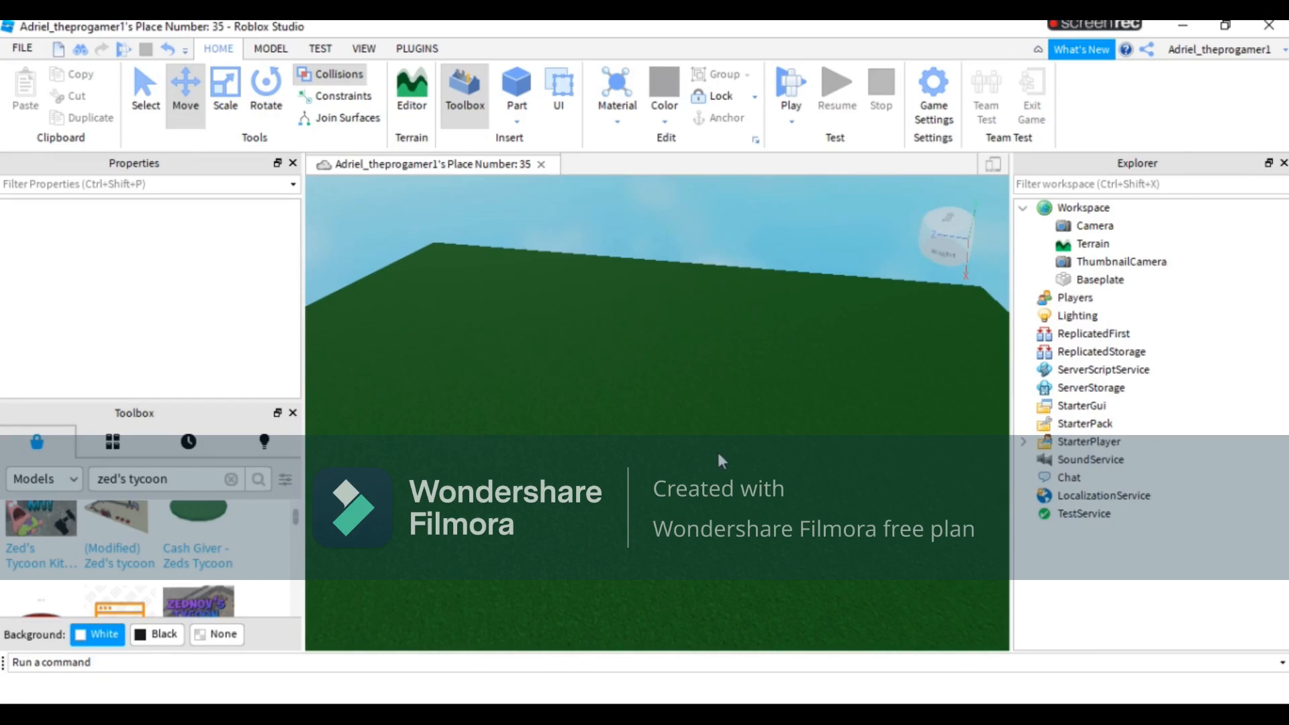
mouse_move(730, 463)
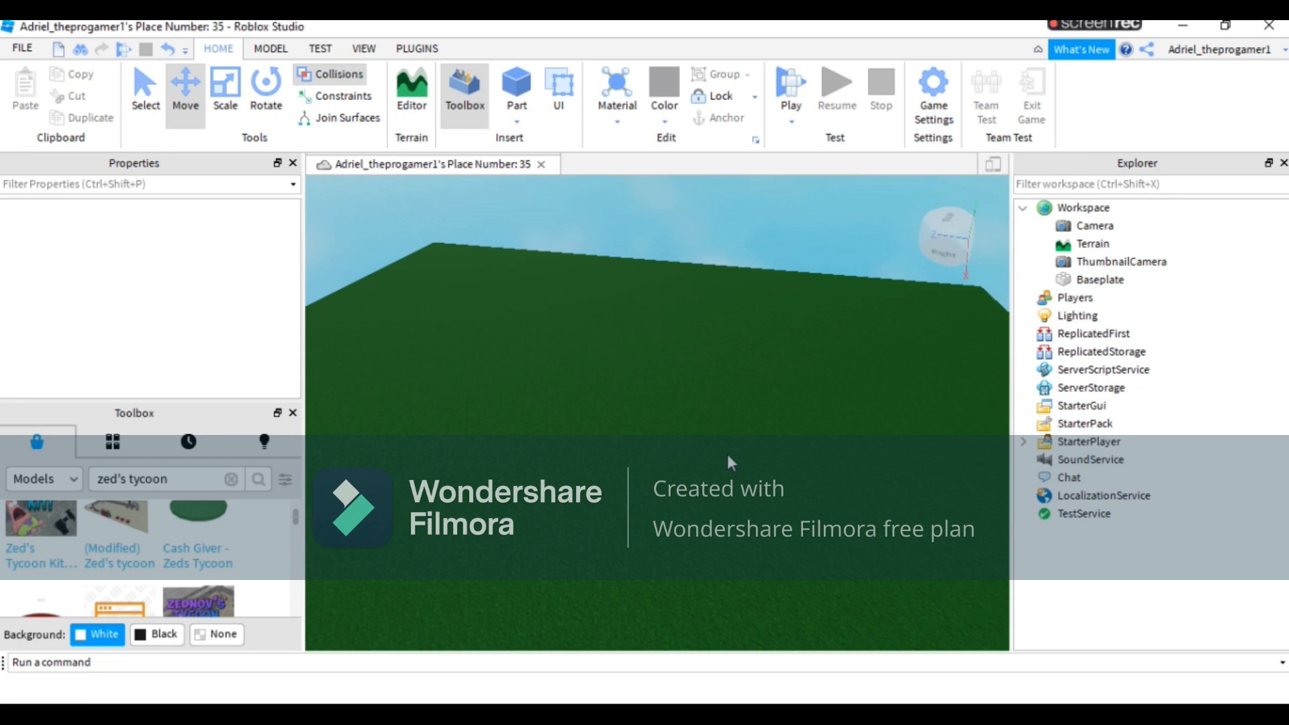
mouse_move(736, 458)
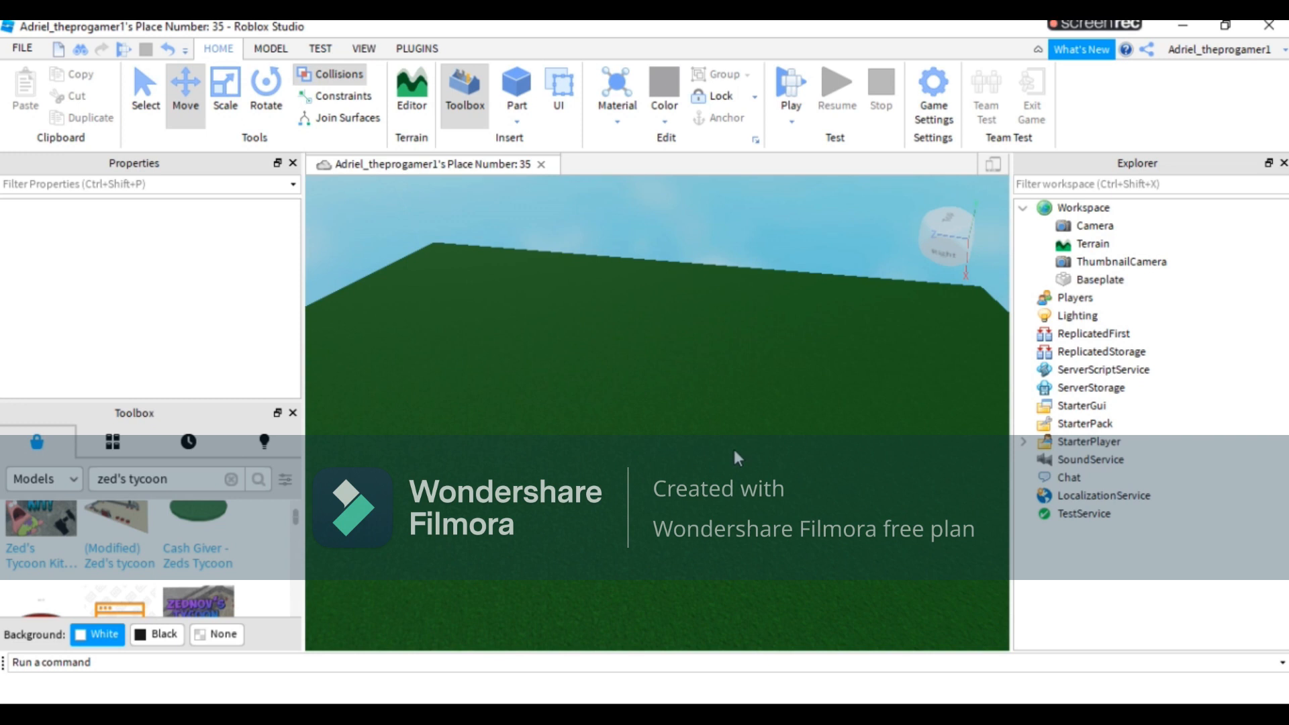
mouse_move(724, 487)
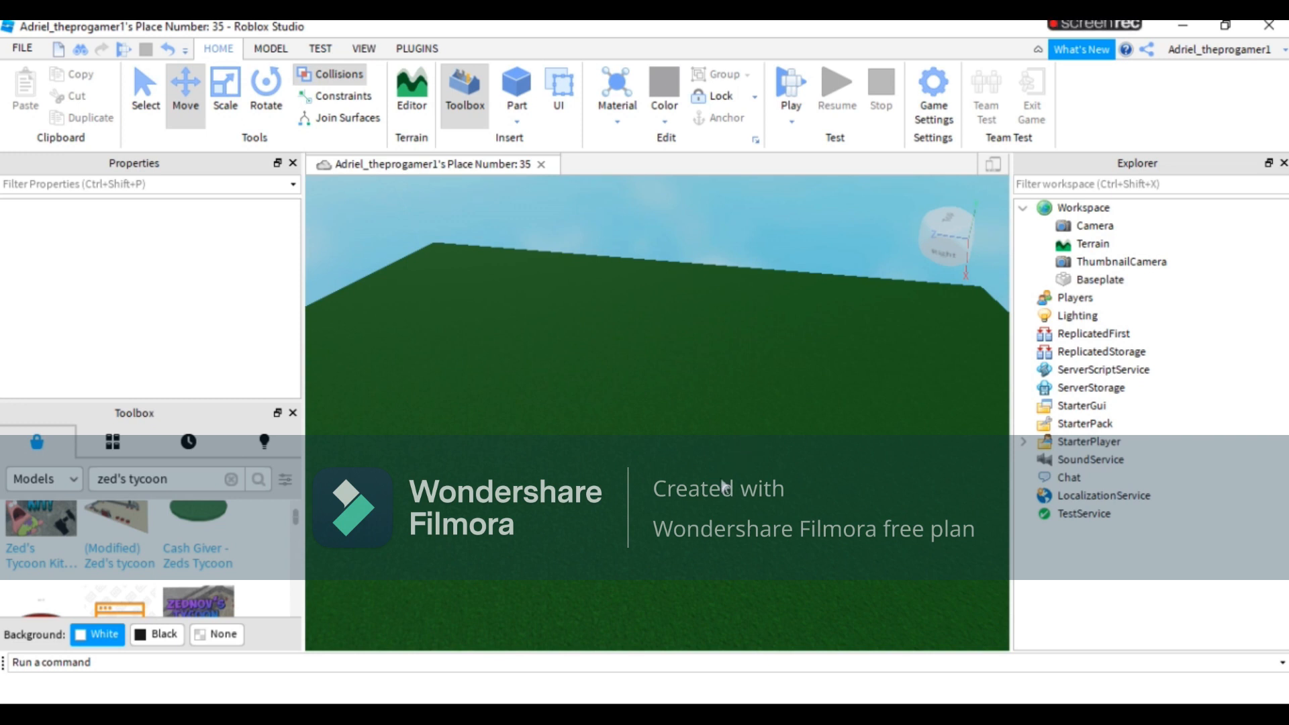
mouse_move(737, 457)
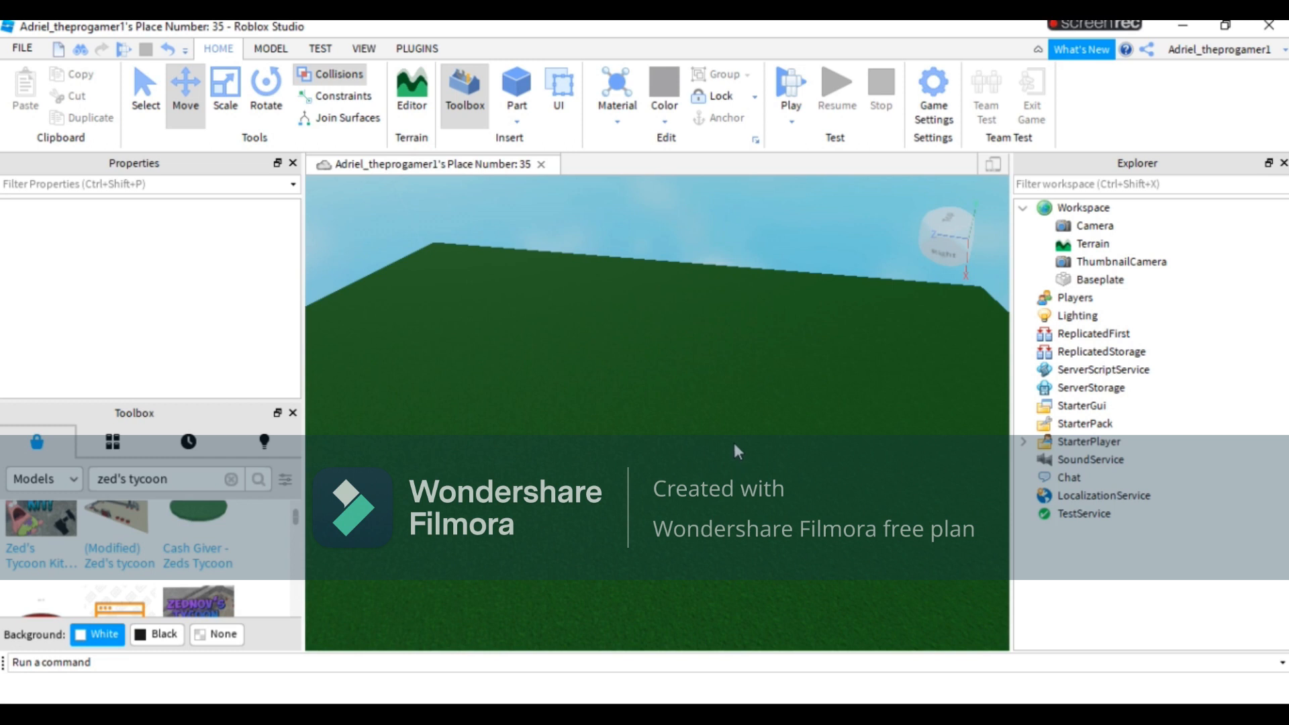
mouse_move(748, 448)
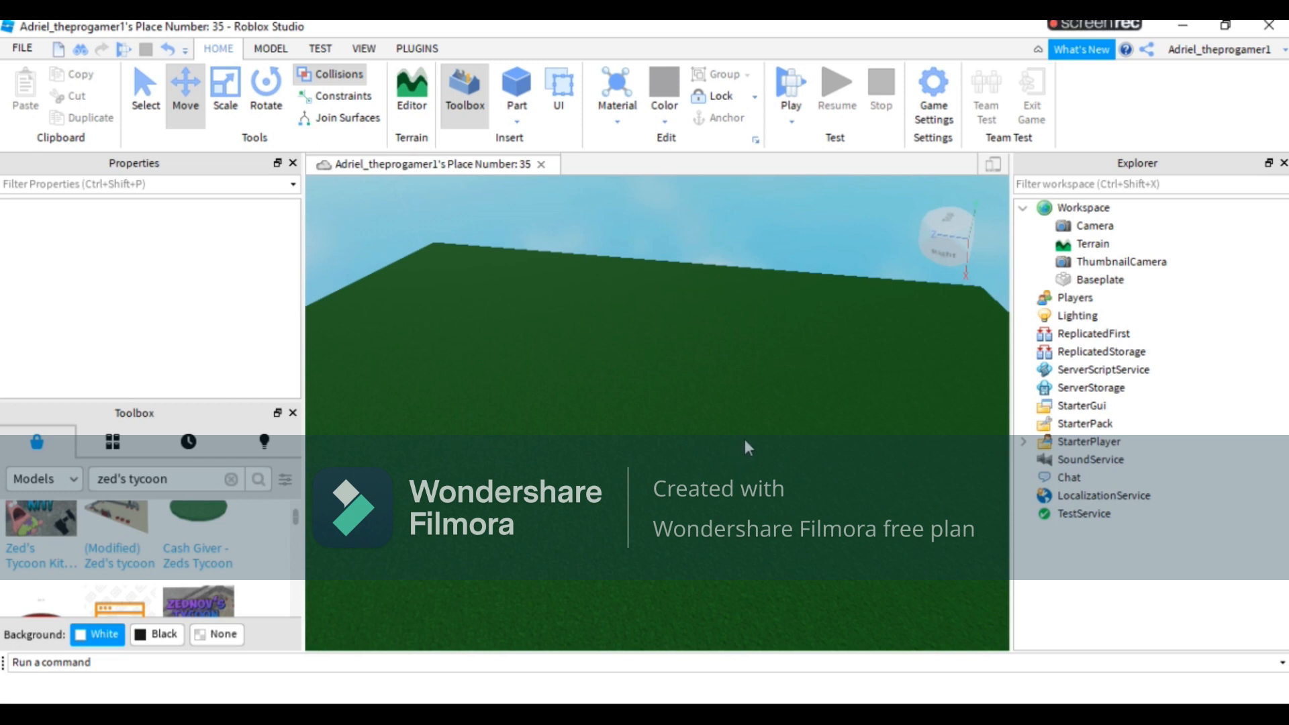
mouse_move(761, 440)
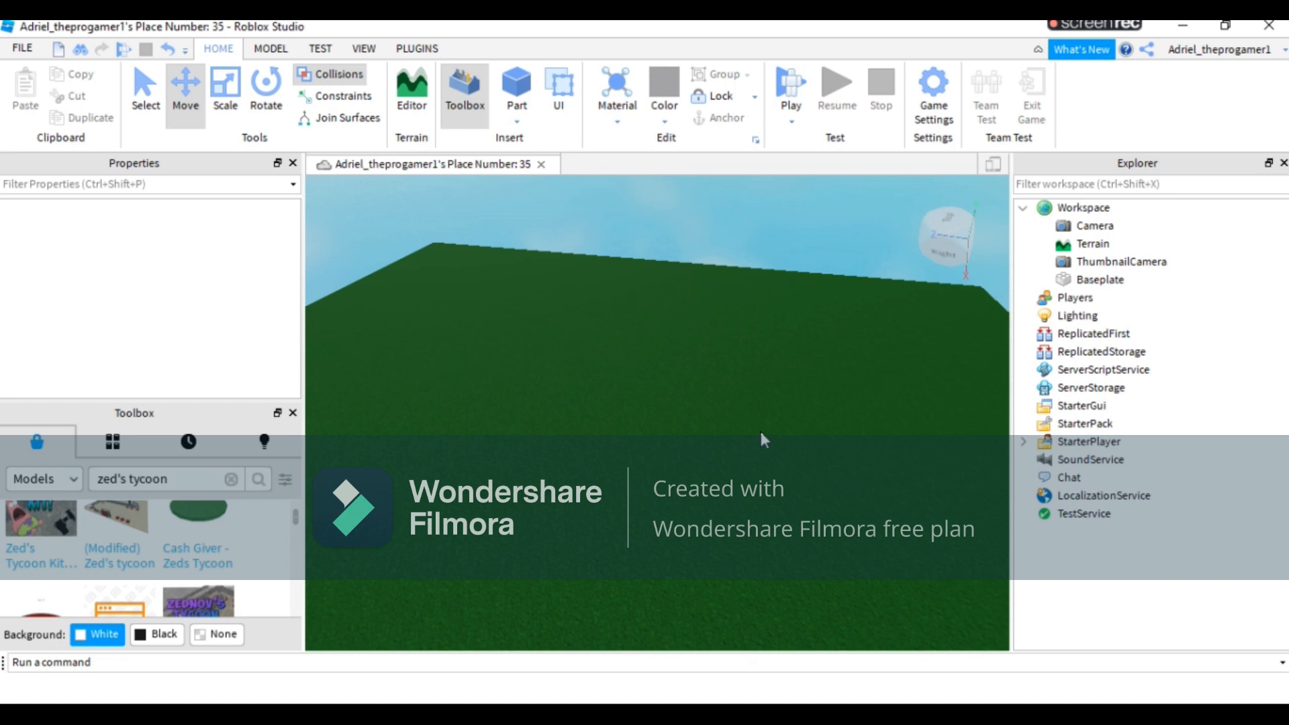
mouse_move(772, 467)
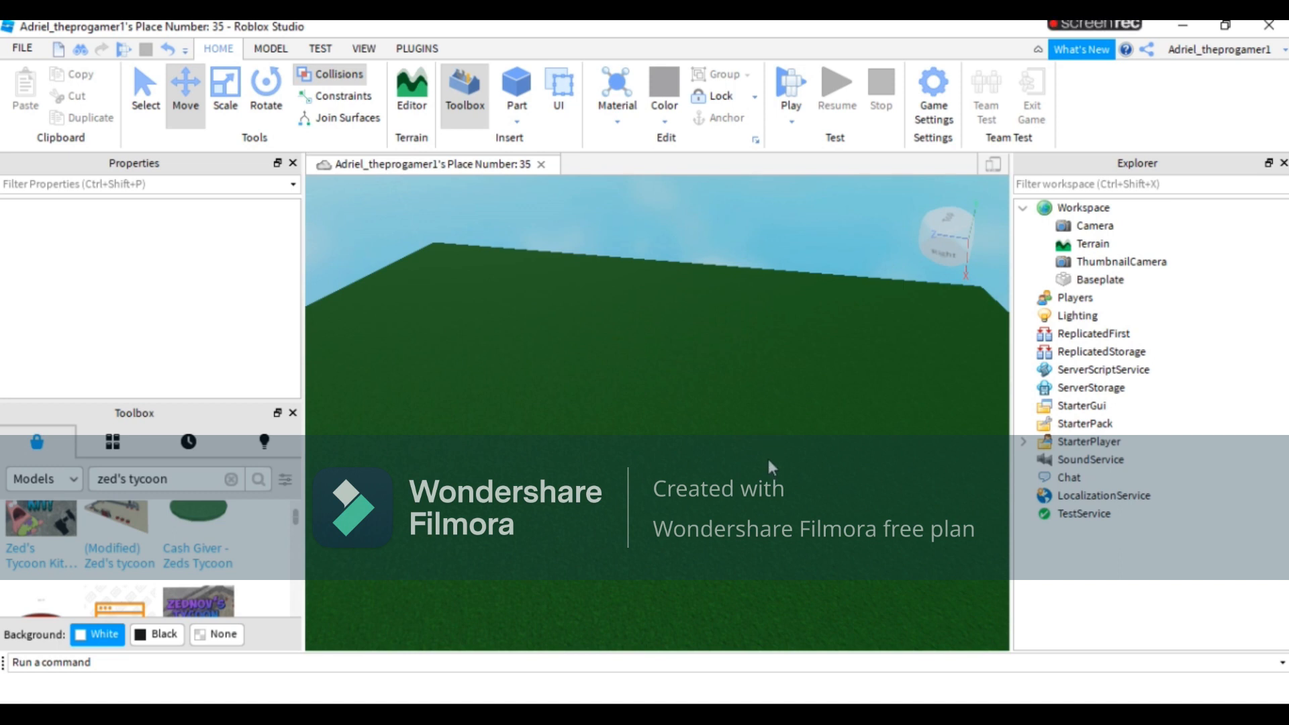
mouse_move(741, 492)
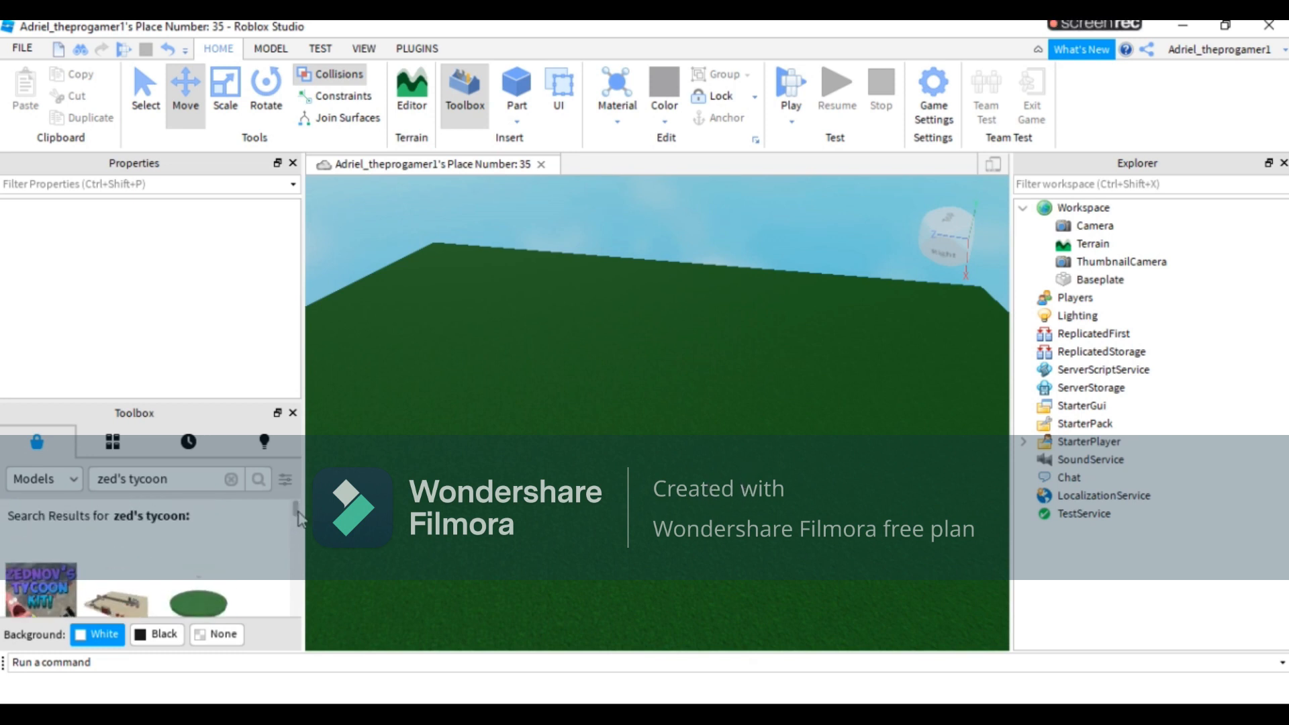
mouse_move(450, 426)
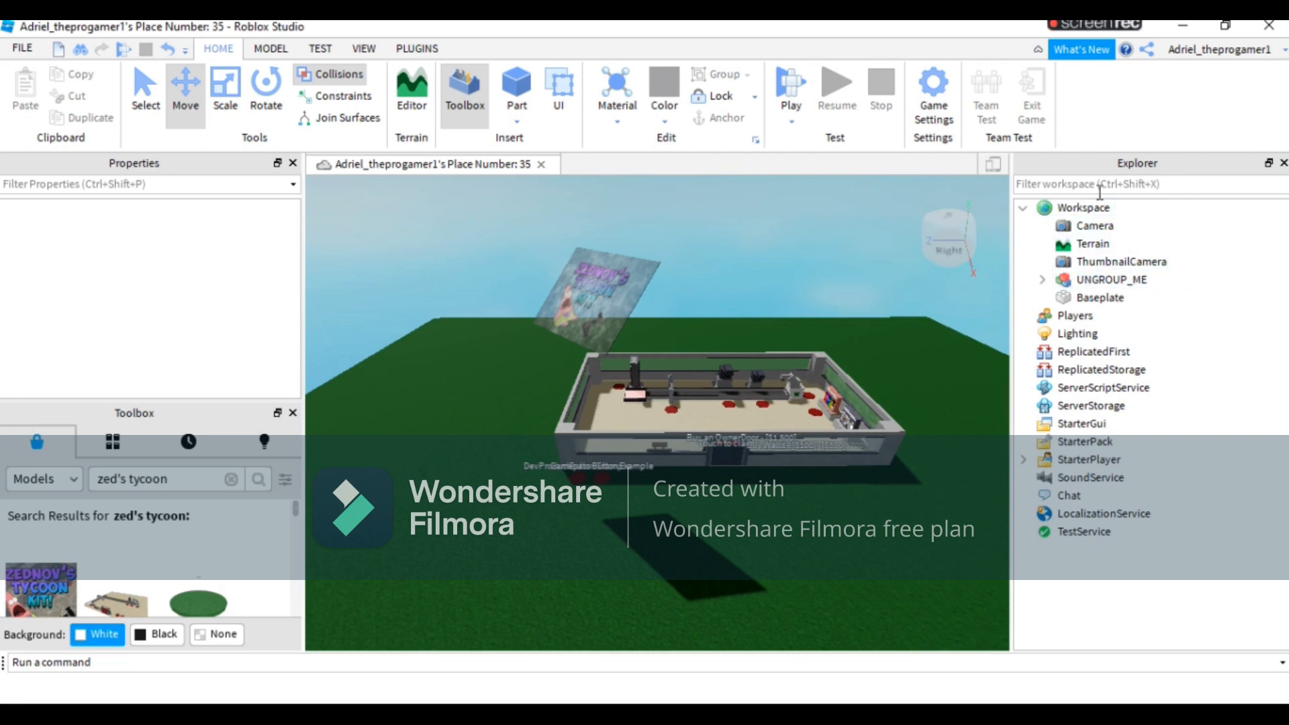
mouse_move(363, 48)
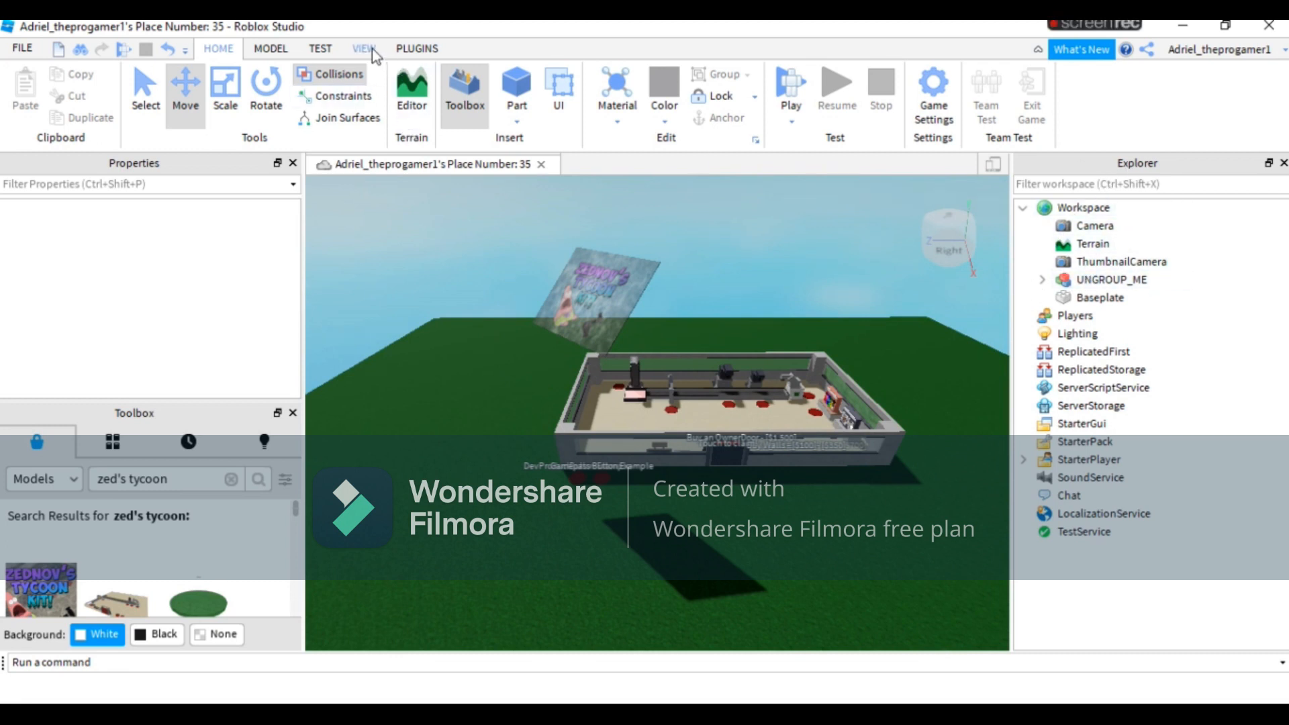
Ungroup the UNGROUP_ME model in Explorer and delete the DELETE_ME part.
left_click(363, 48)
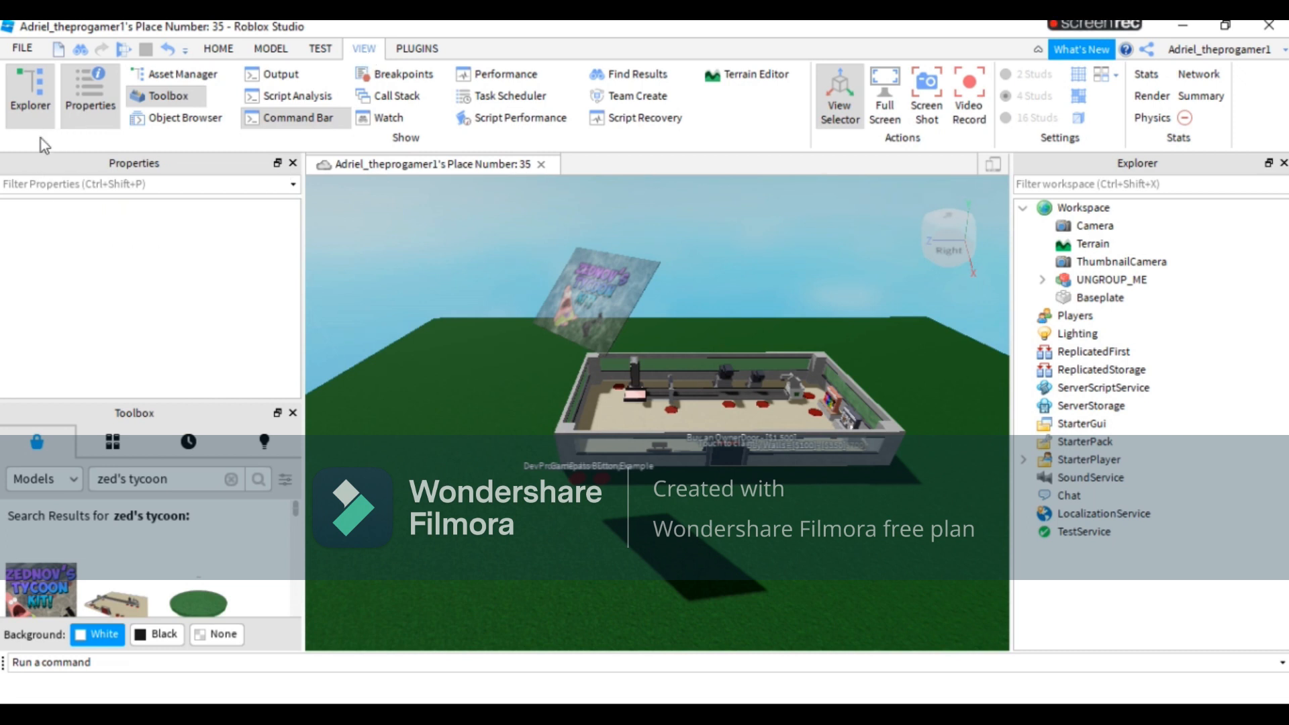
mouse_move(218, 49)
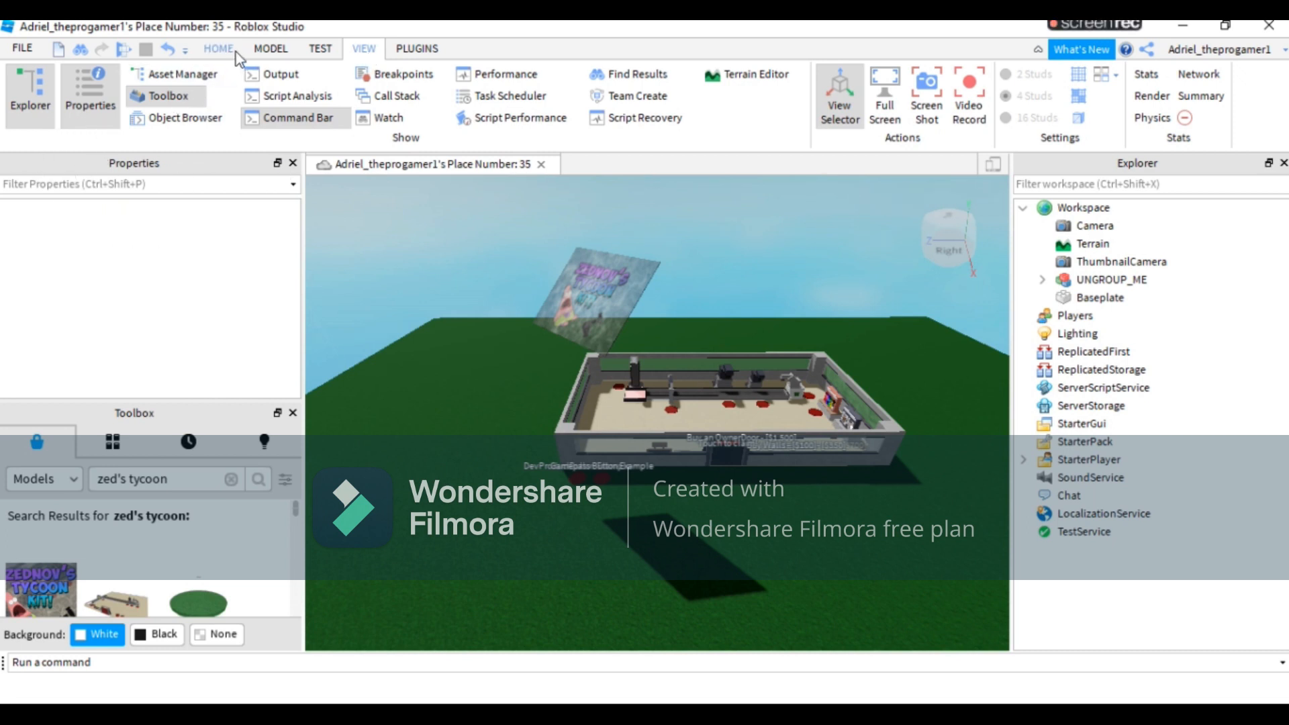
left_click(217, 48)
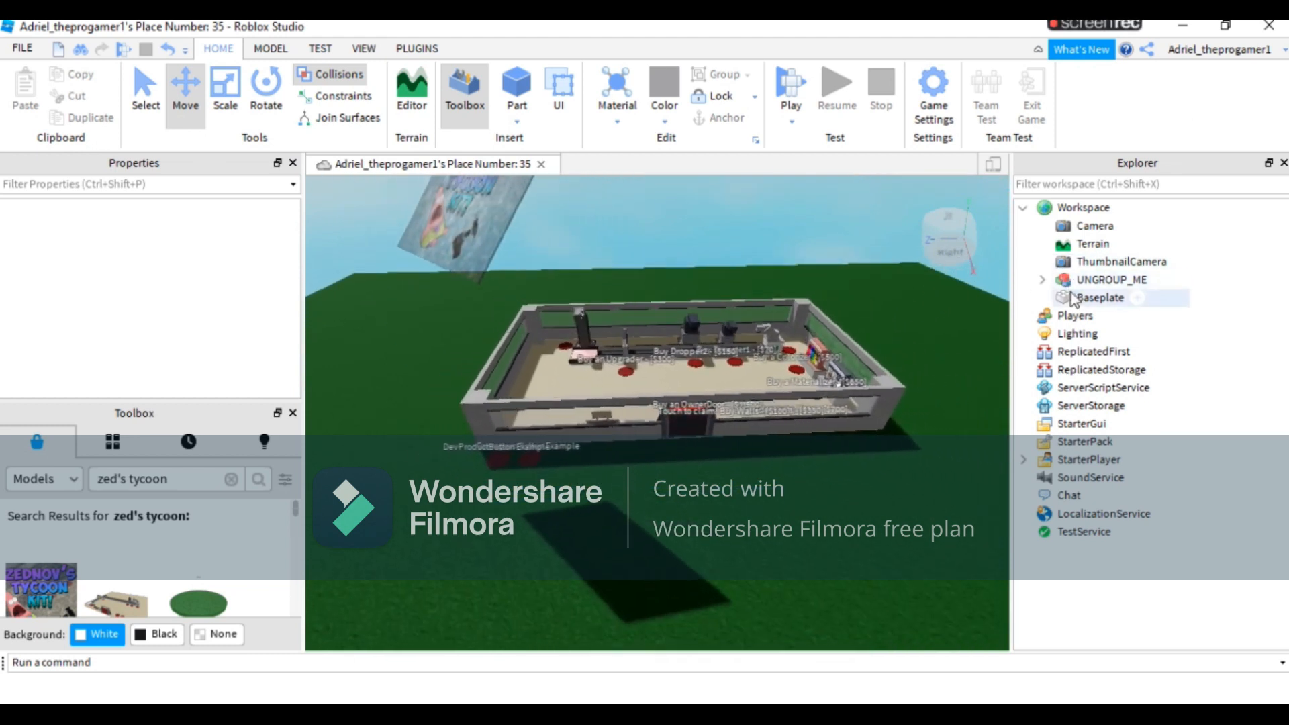
left_click(1111, 280)
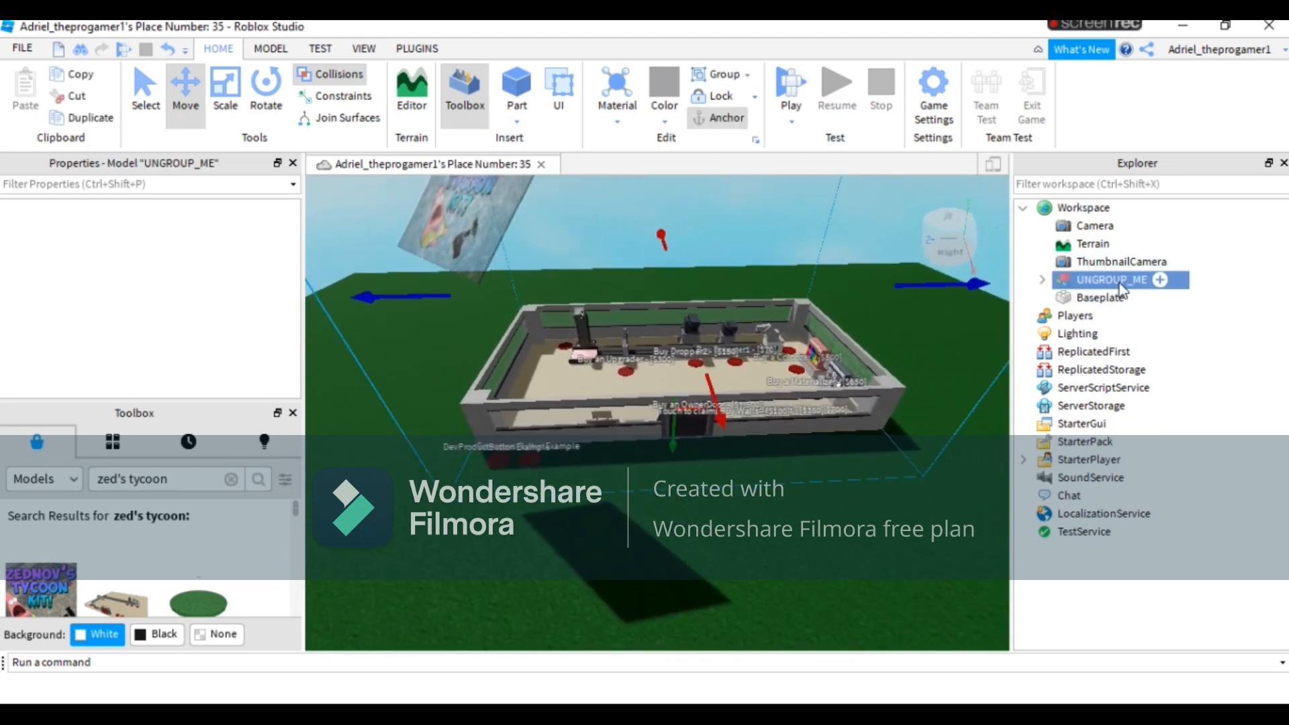
right_click(1109, 280)
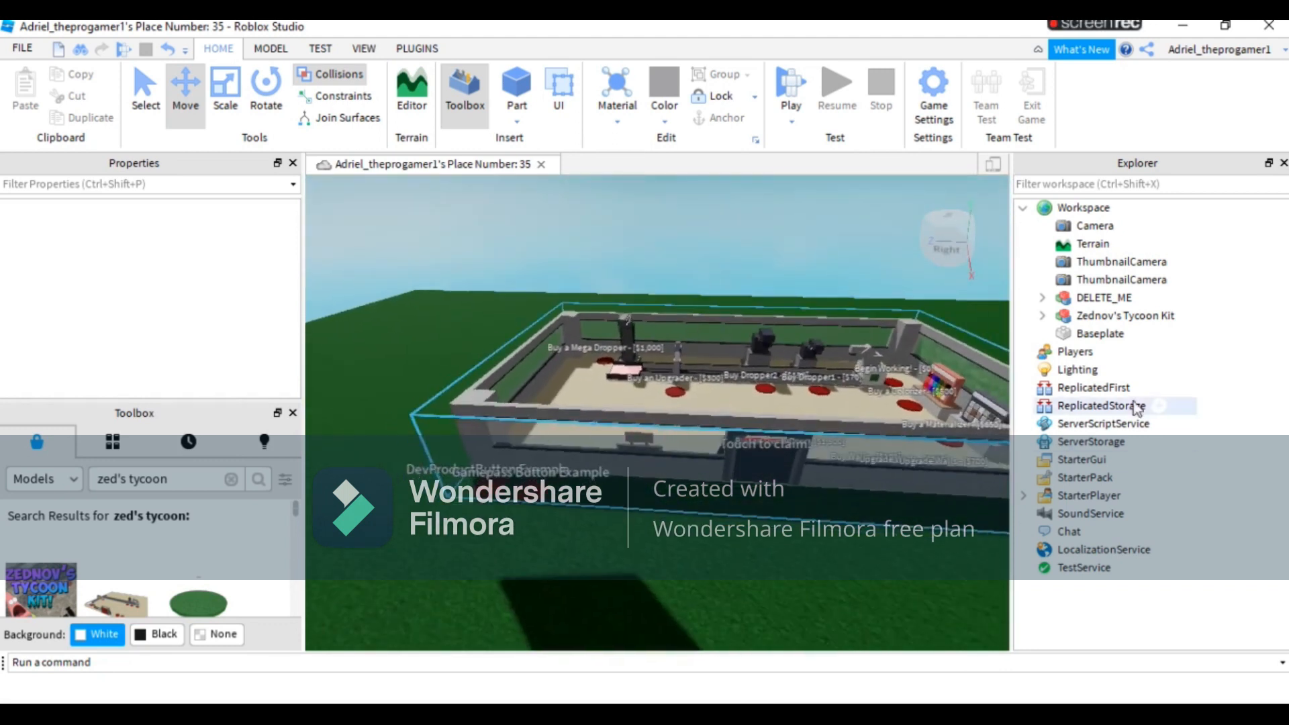
left_click(1102, 297)
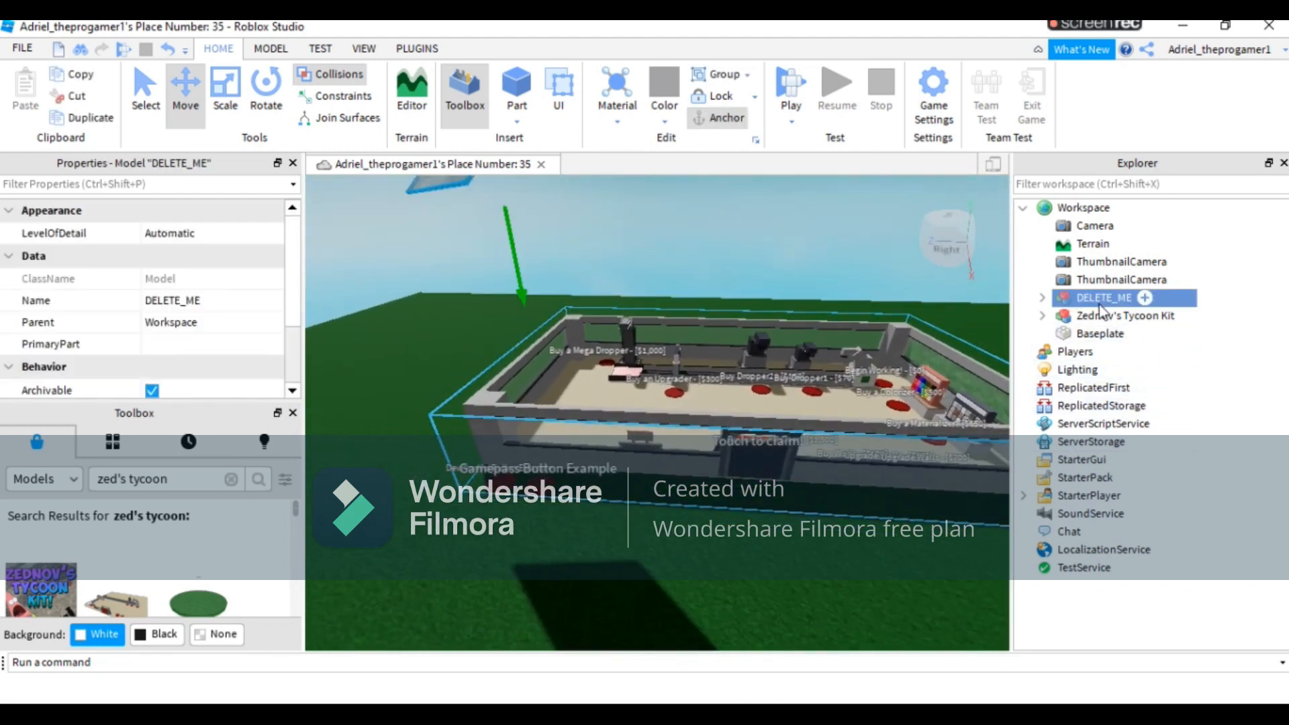
key("Delete")
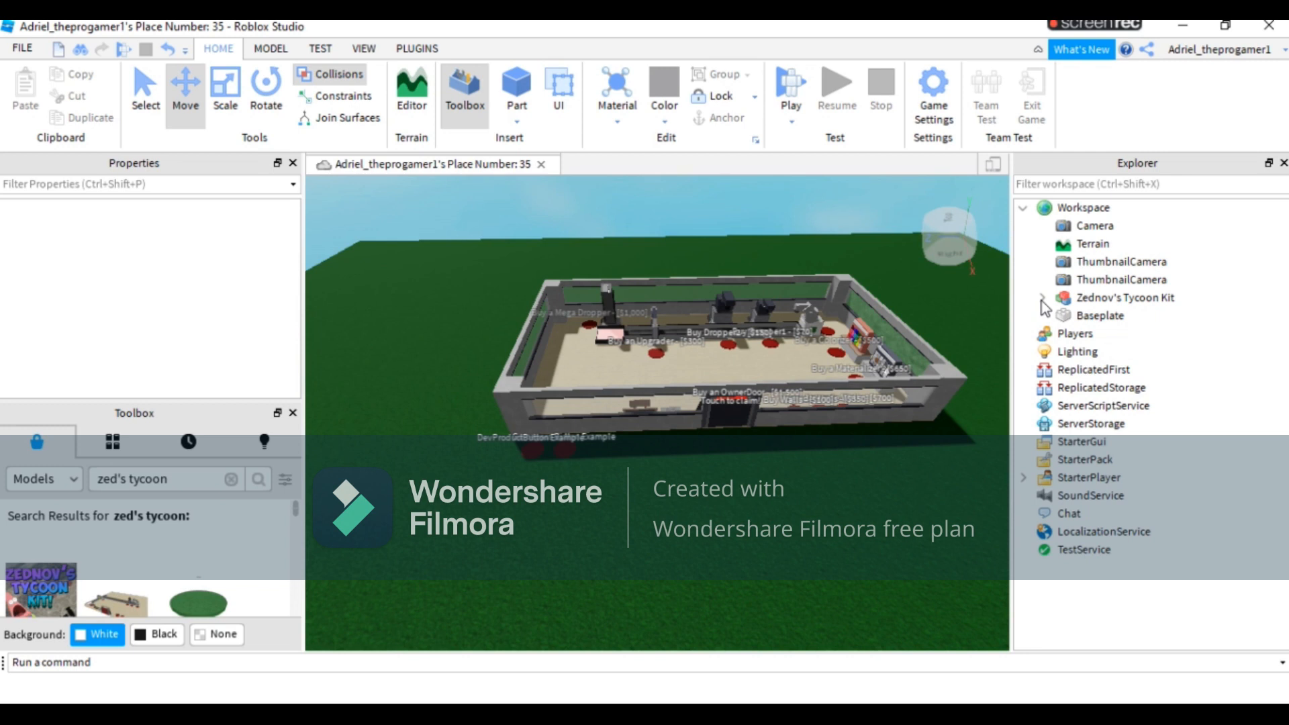
Rename Zednov's Tycoon Kit to 'My tycoon'.
left_click(1026, 298)
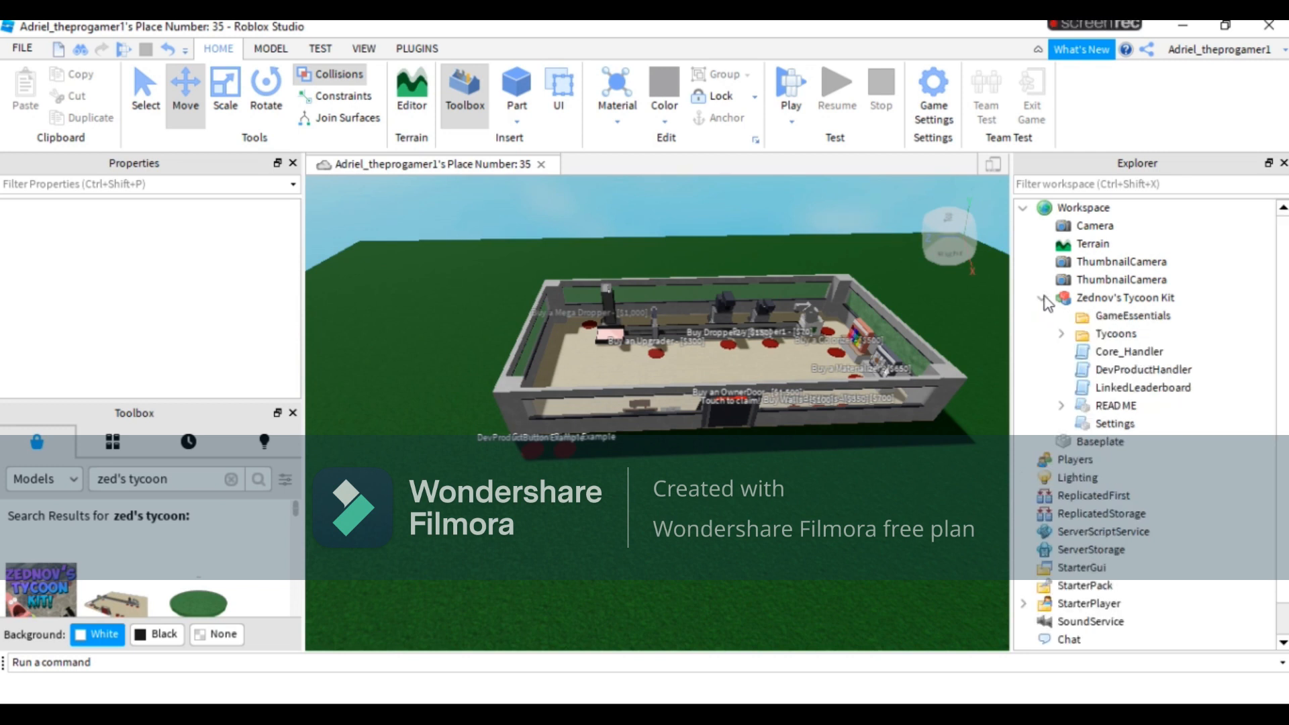
left_click(1124, 297)
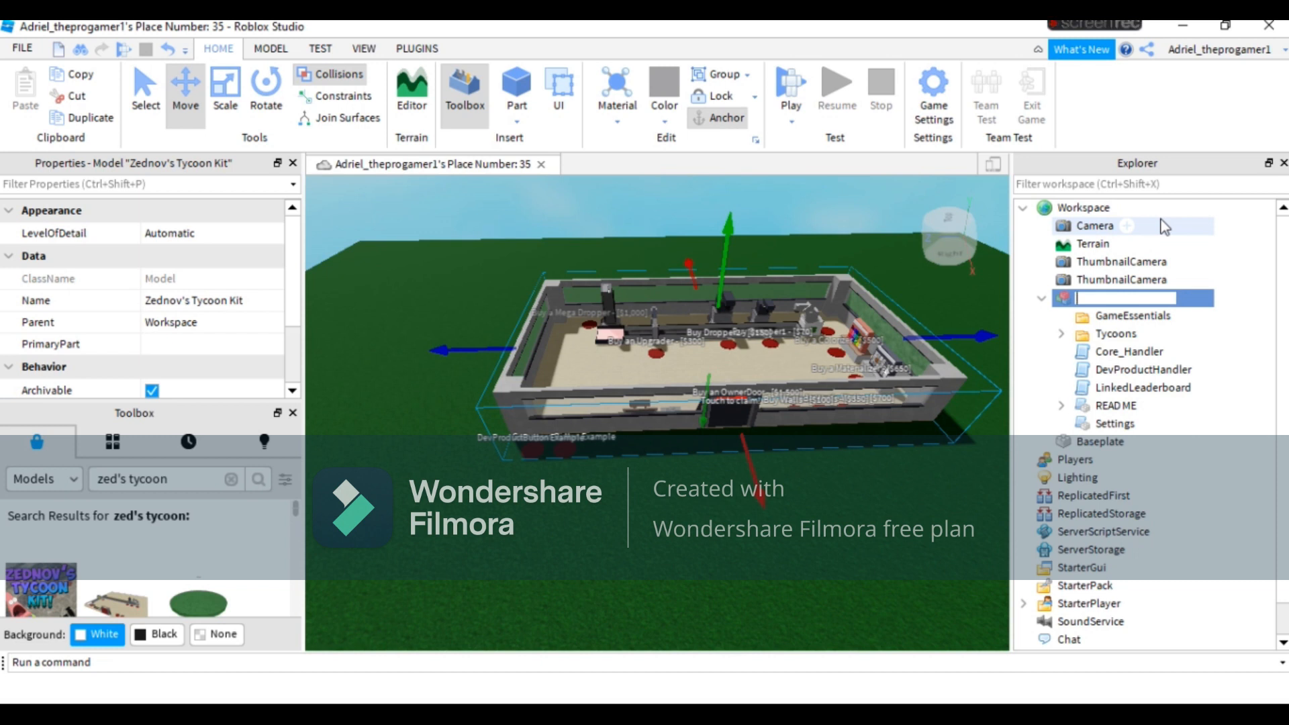
type("A")
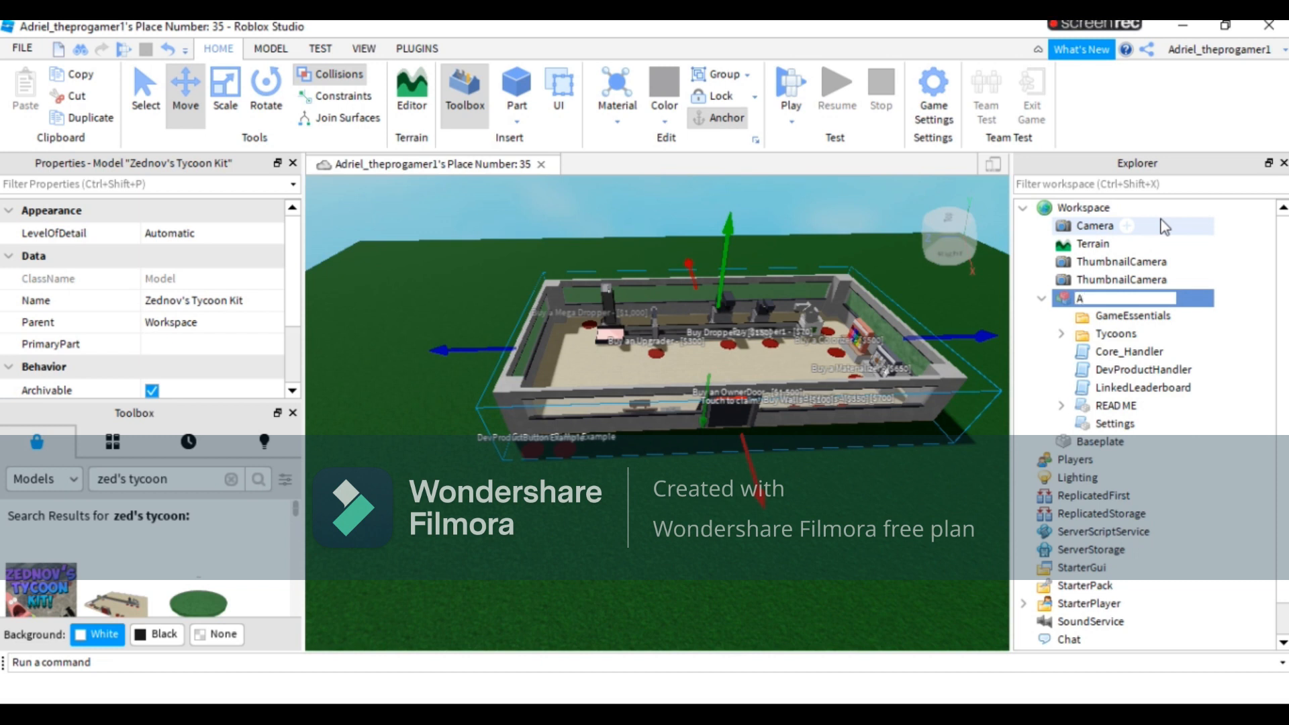
type("My tycoon")
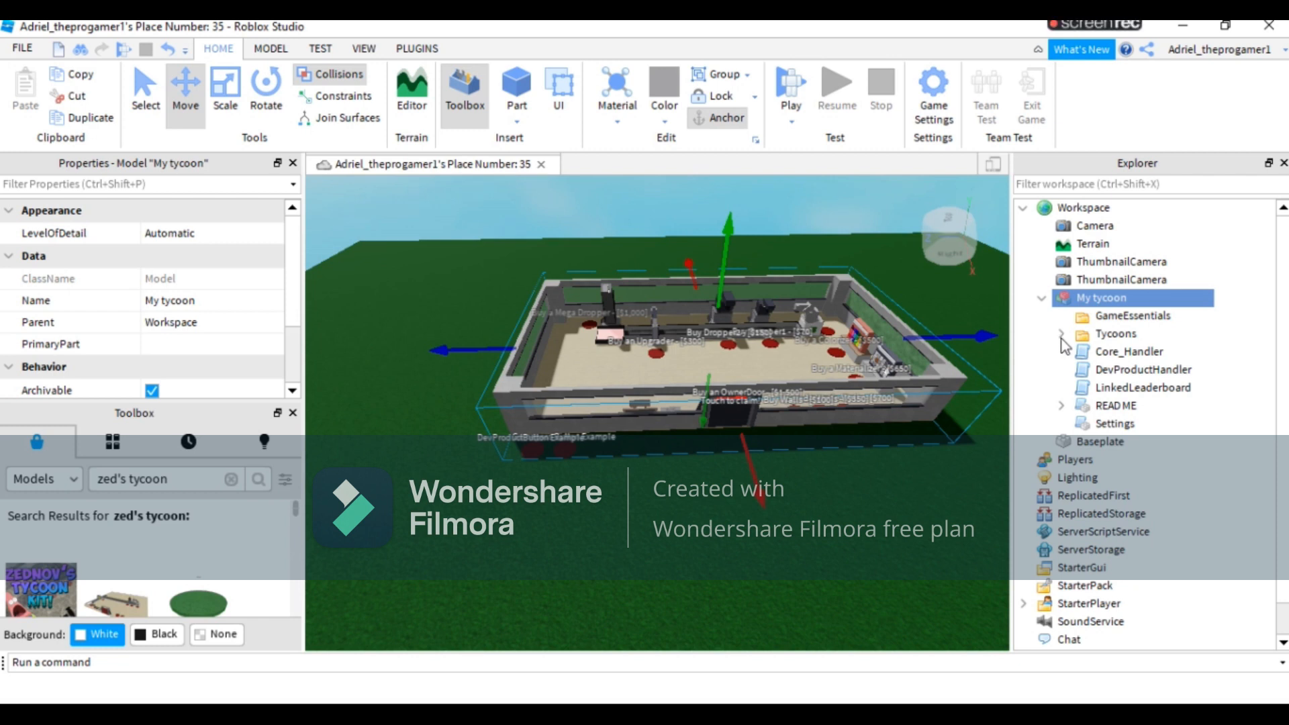
Rename the Fighting Bears tycoon under Tycoons to 'ADLEX ALI'.
left_click(1063, 334)
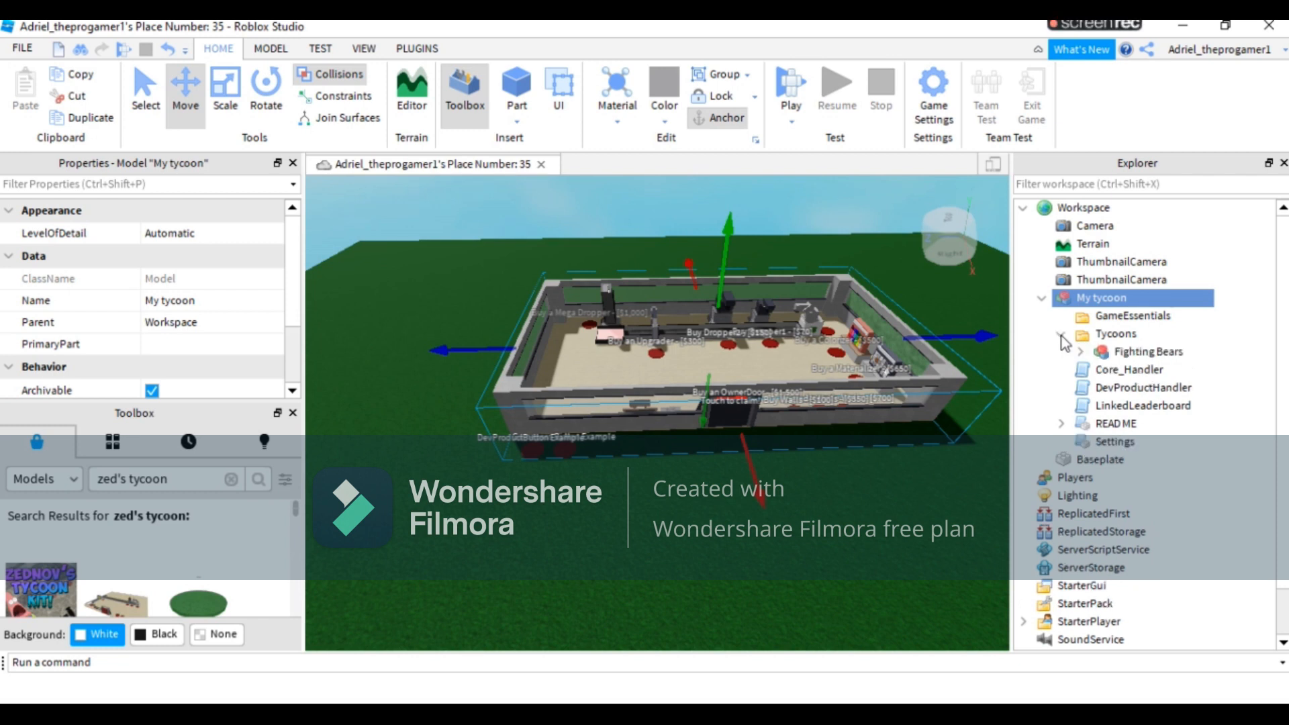
right_click(1149, 352)
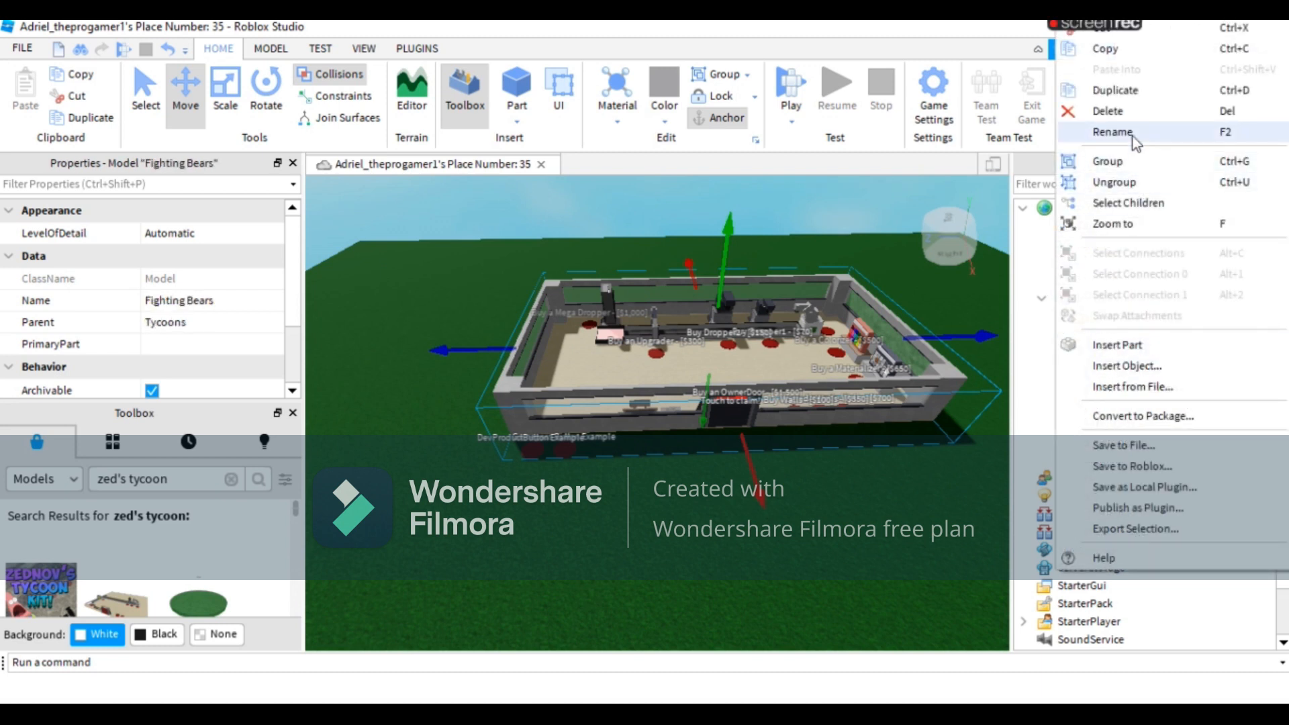
left_click(1112, 132)
type("ADLEX")
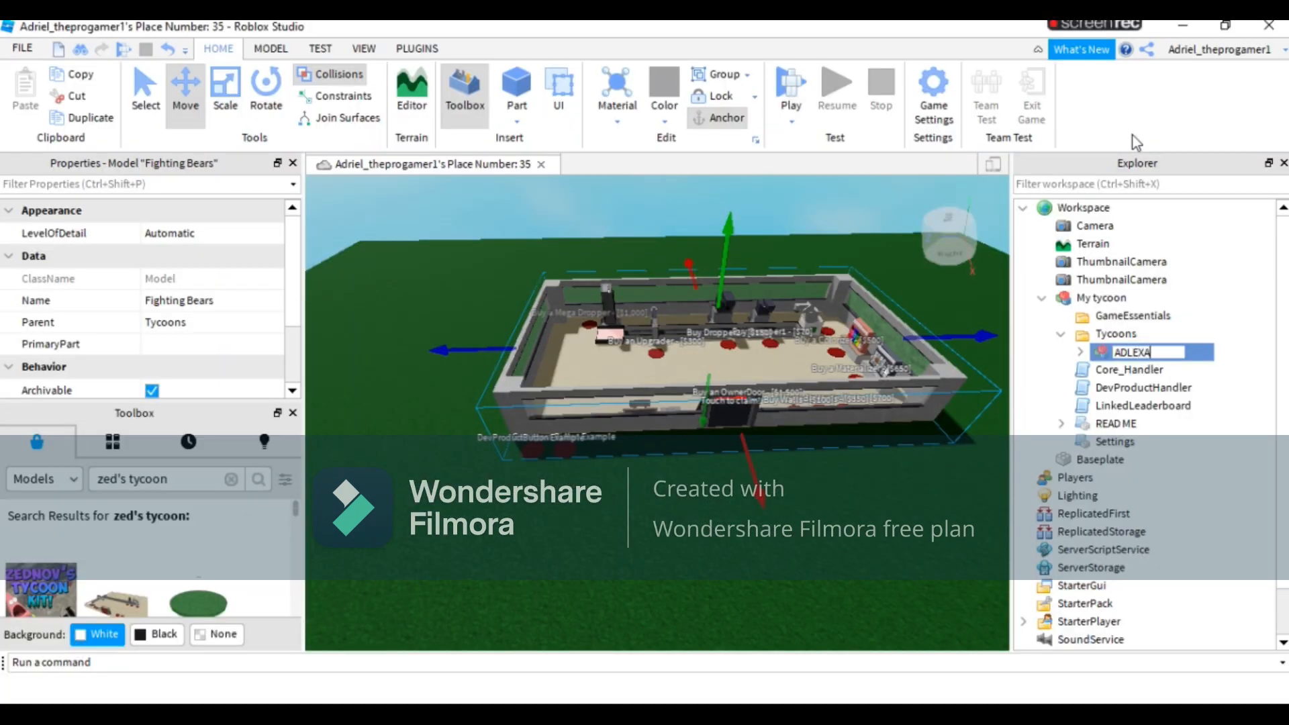
type("ALI")
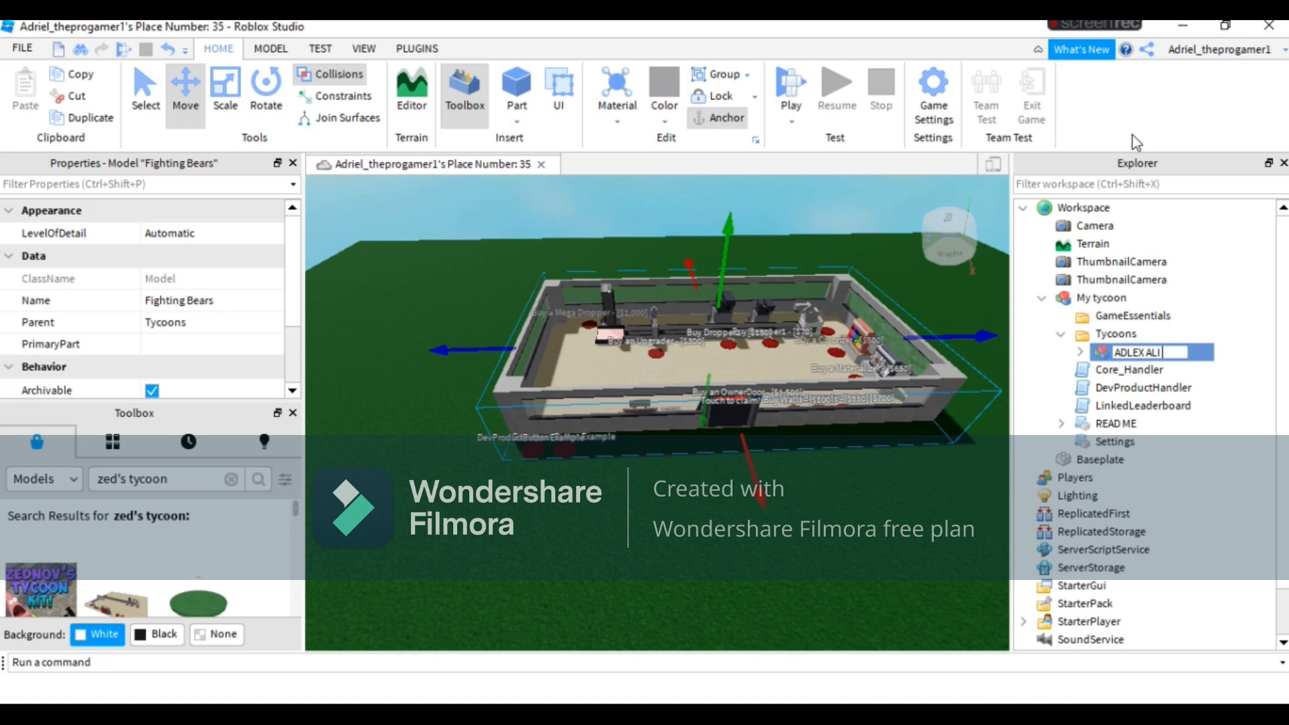
key("Return")
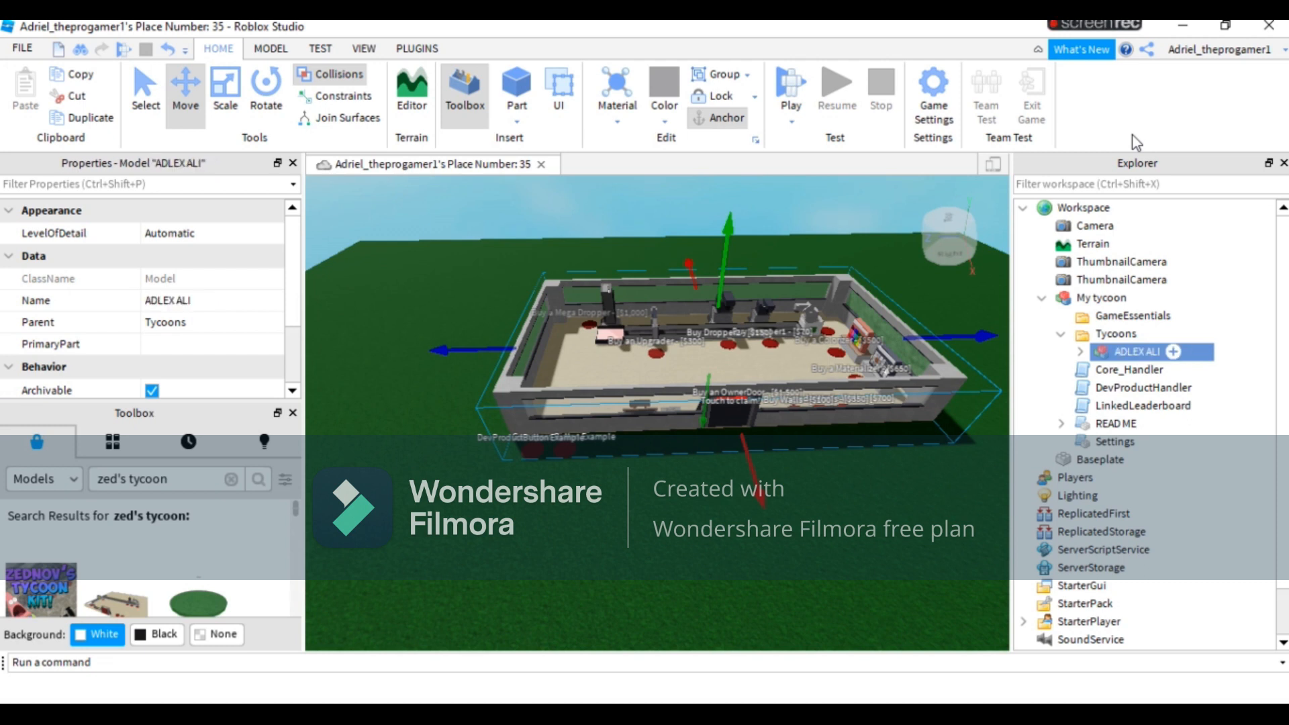
mouse_move(1087, 372)
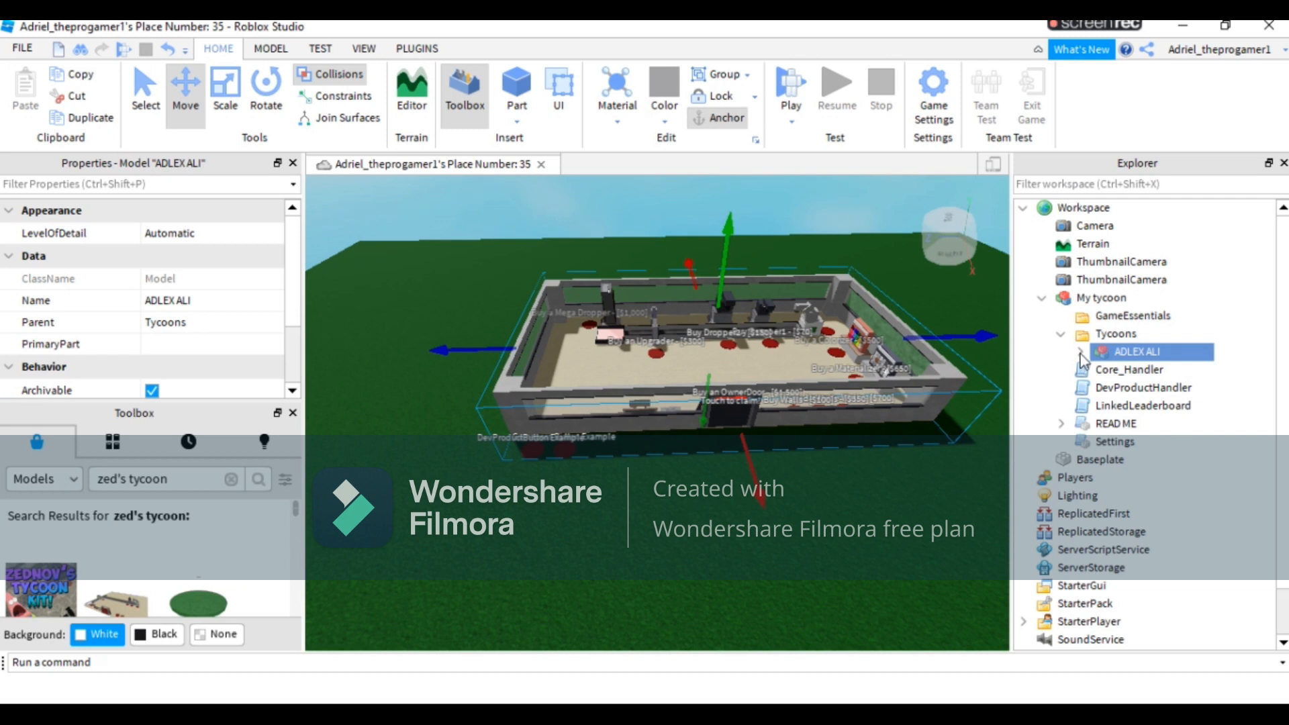
Delete DevProductButton Example and Gamepass Button Example, then expand the Buttons folder.
left_click(1041, 352)
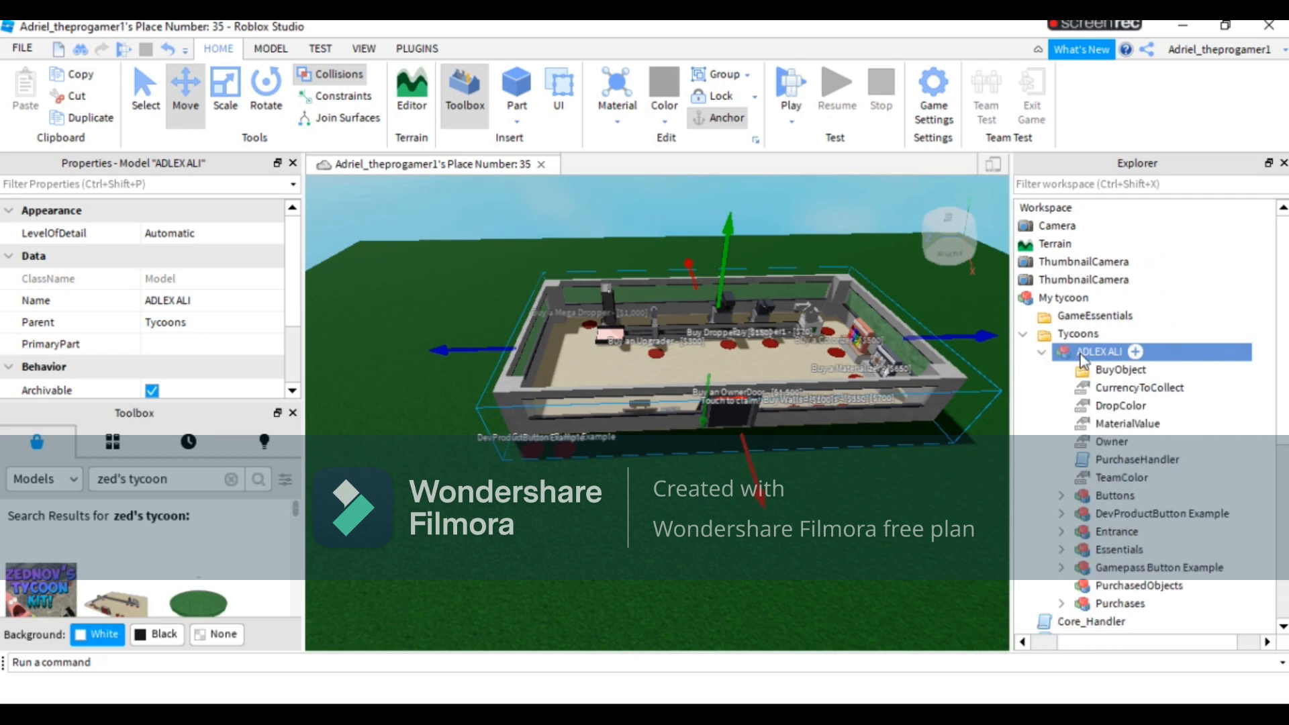
scroll("down", 3)
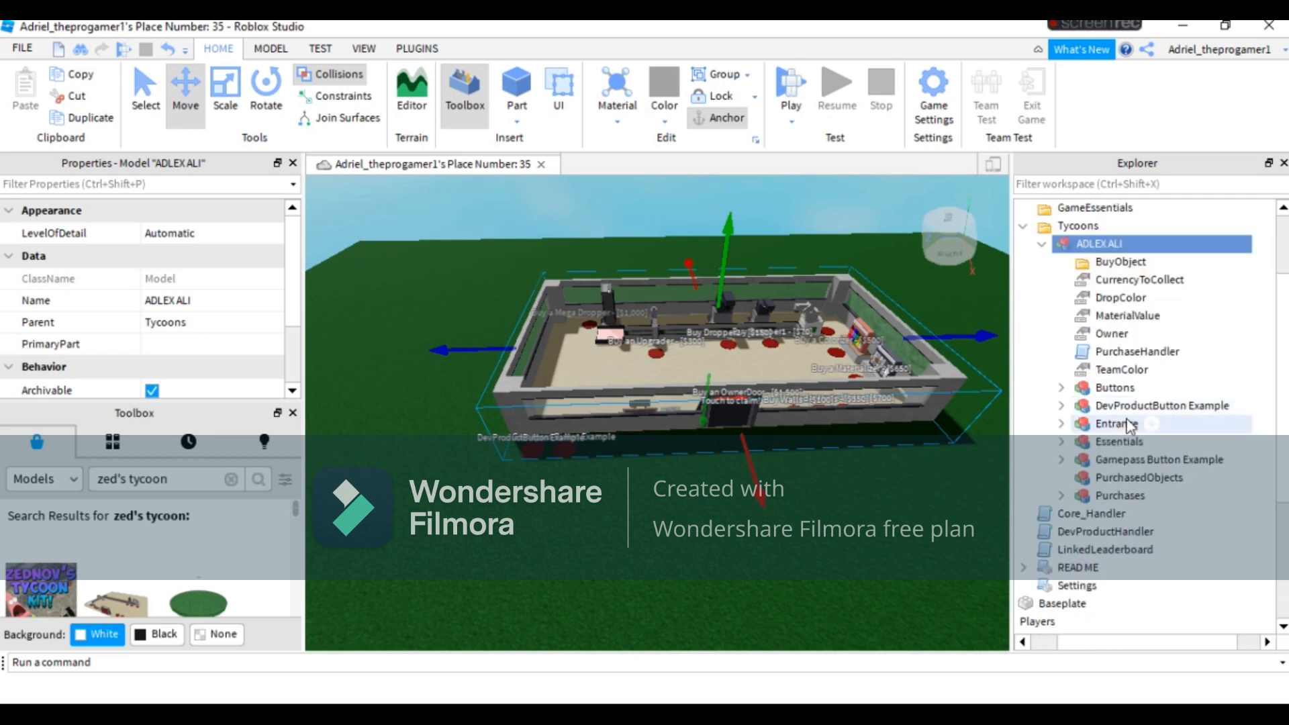
left_click(1162, 406)
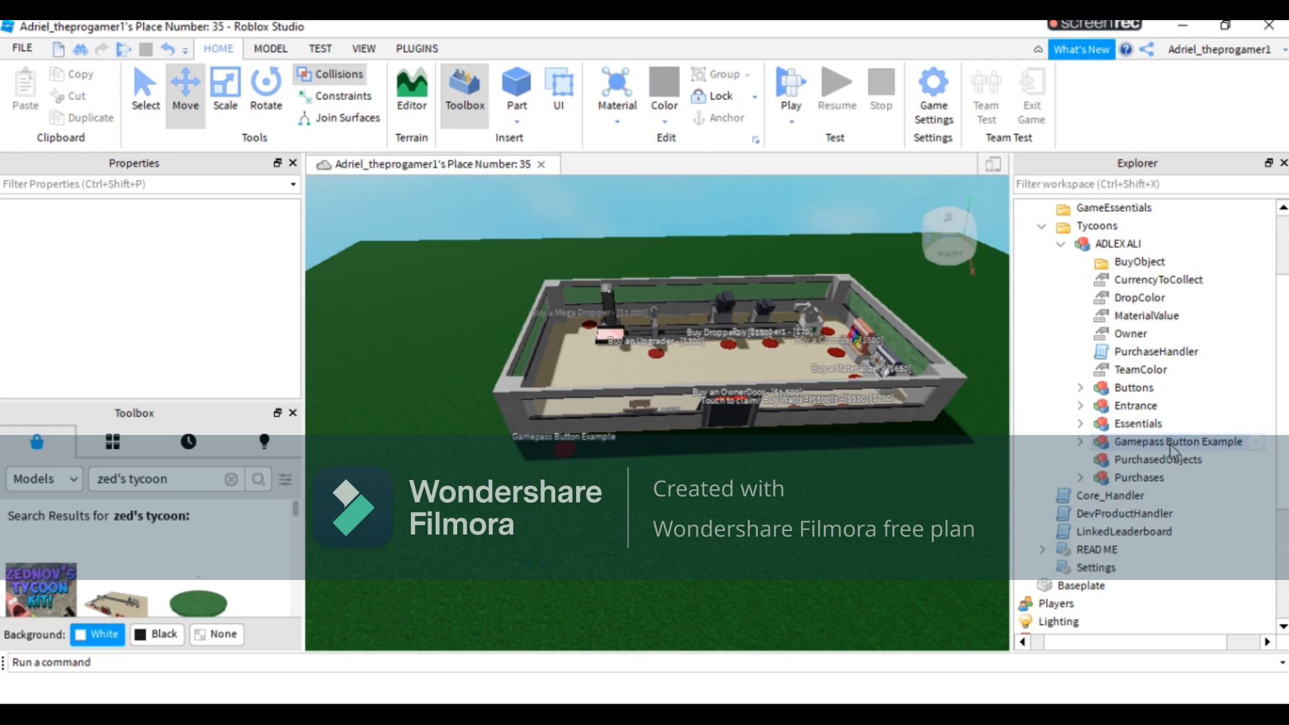
left_click(1176, 442)
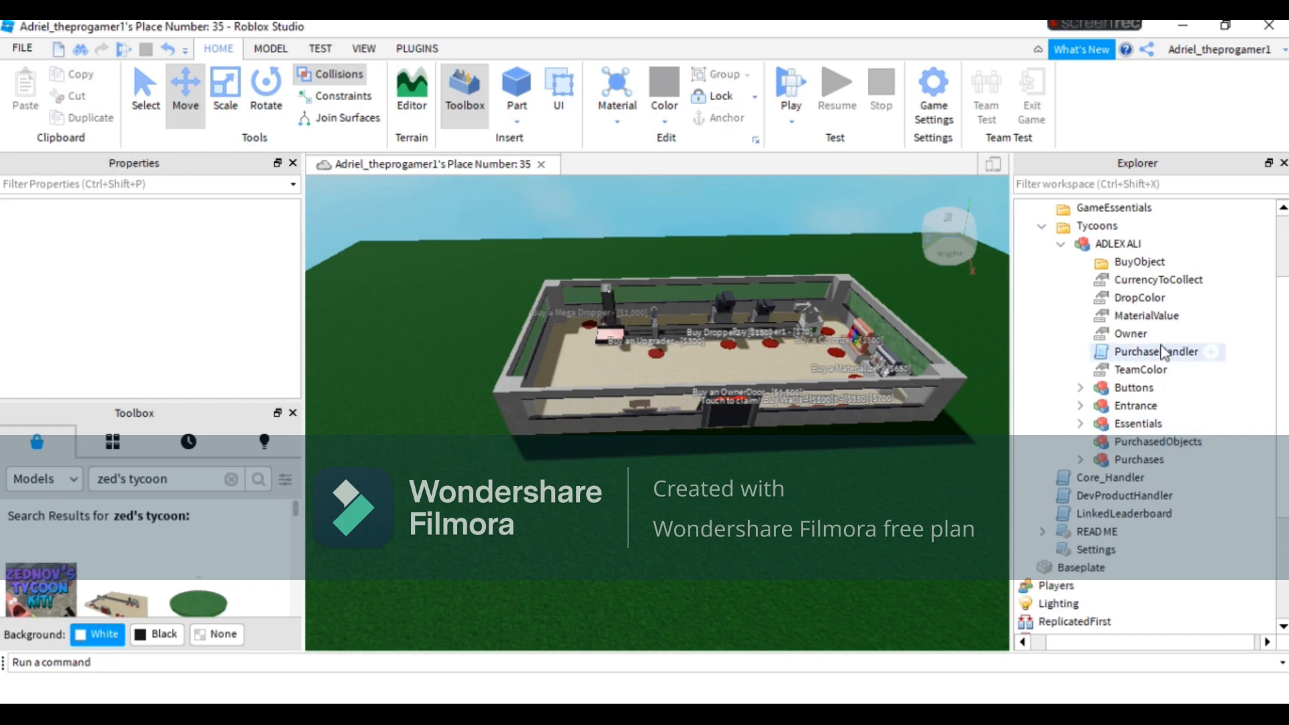
left_click(1082, 458)
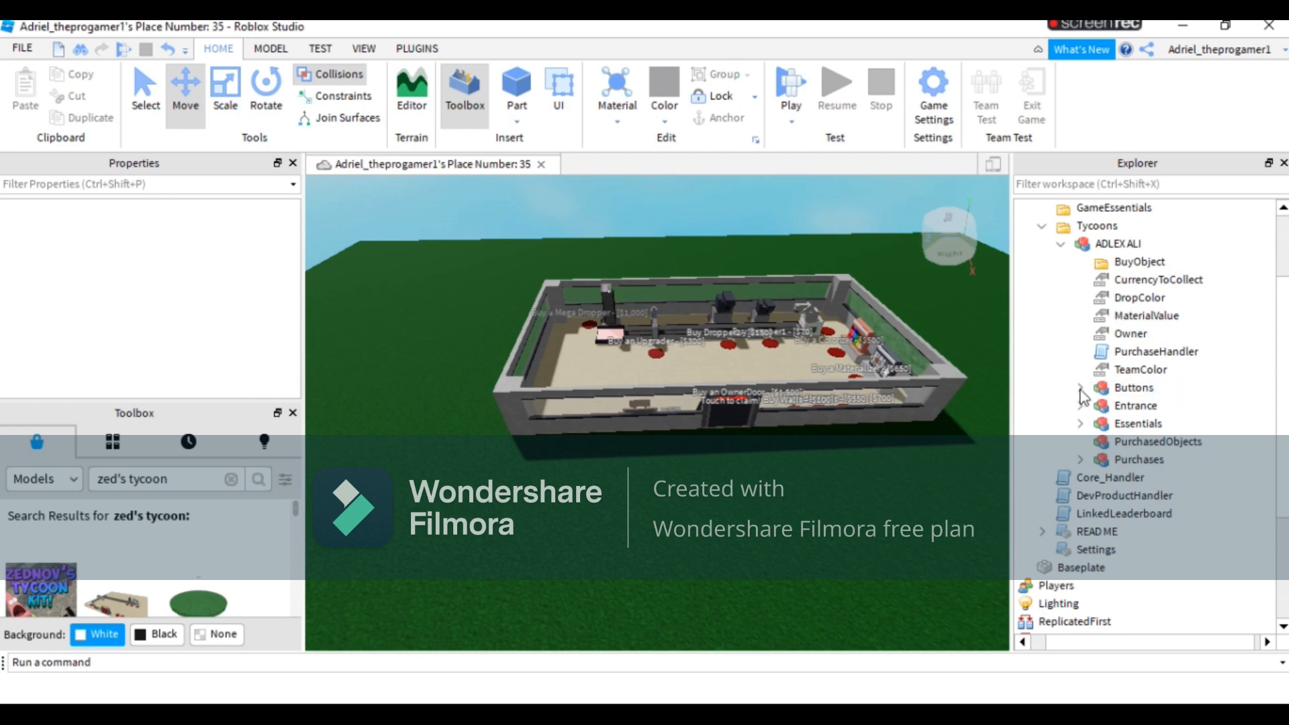
left_click(1081, 387)
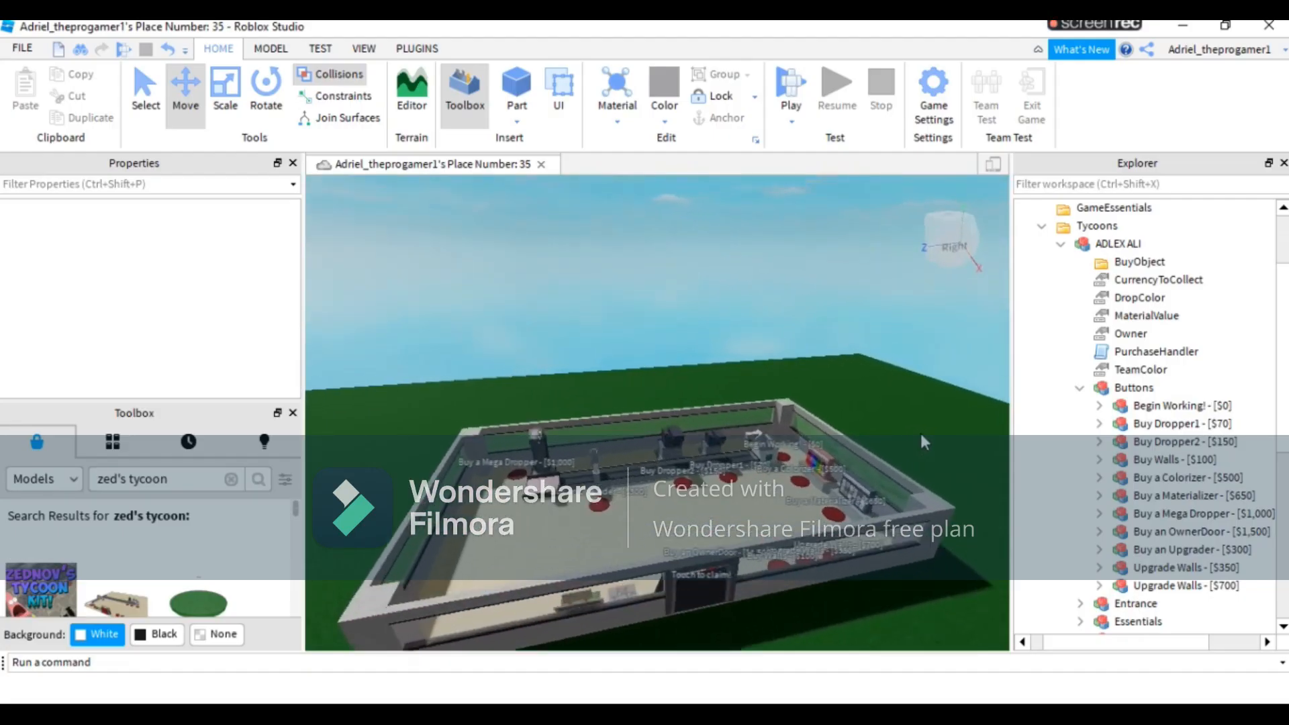
Rename the Buy Dropper1 button so its name shows $50 instead of $70.
left_click(1182, 405)
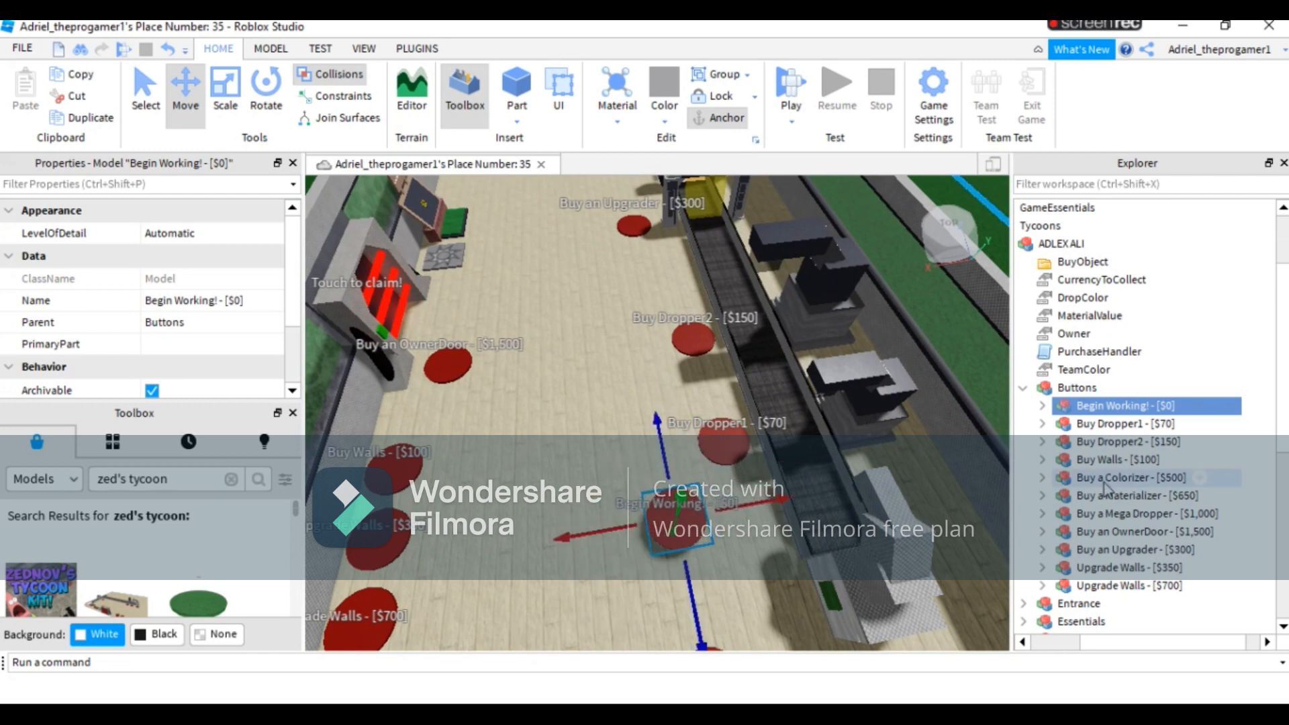
right_click(1118, 424)
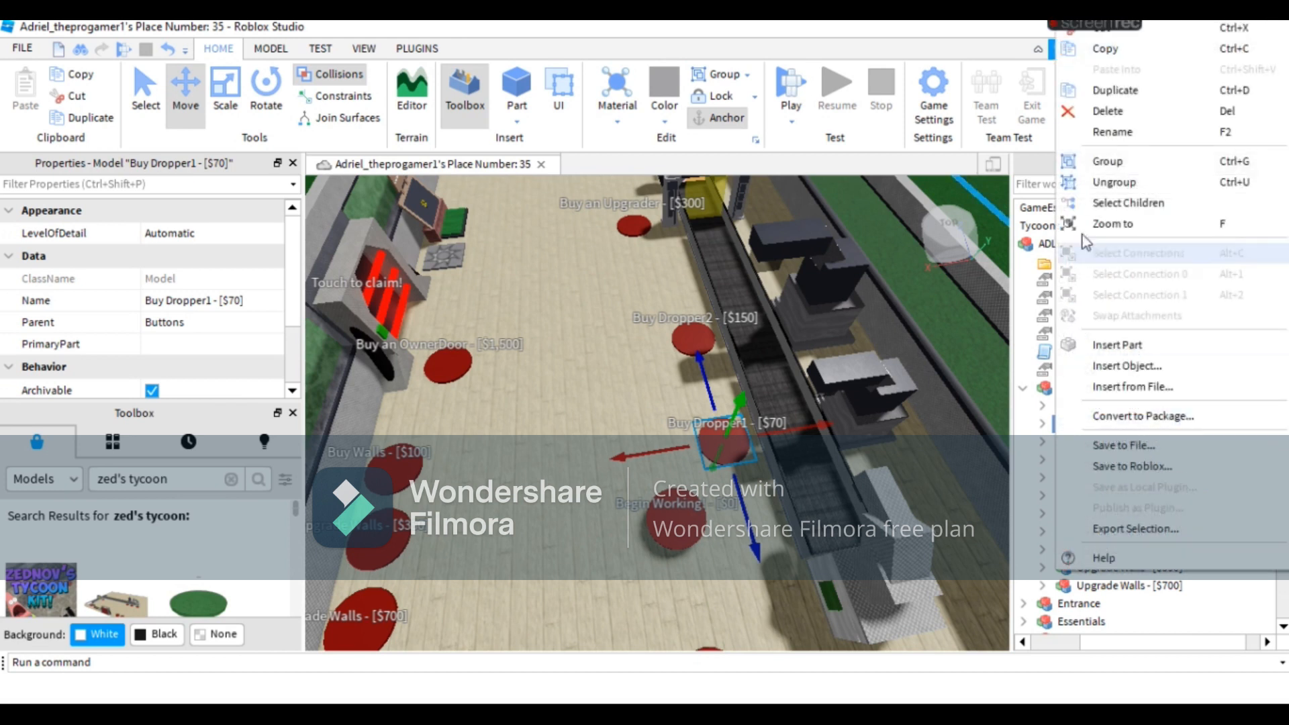
left_click(1112, 132)
type("5")
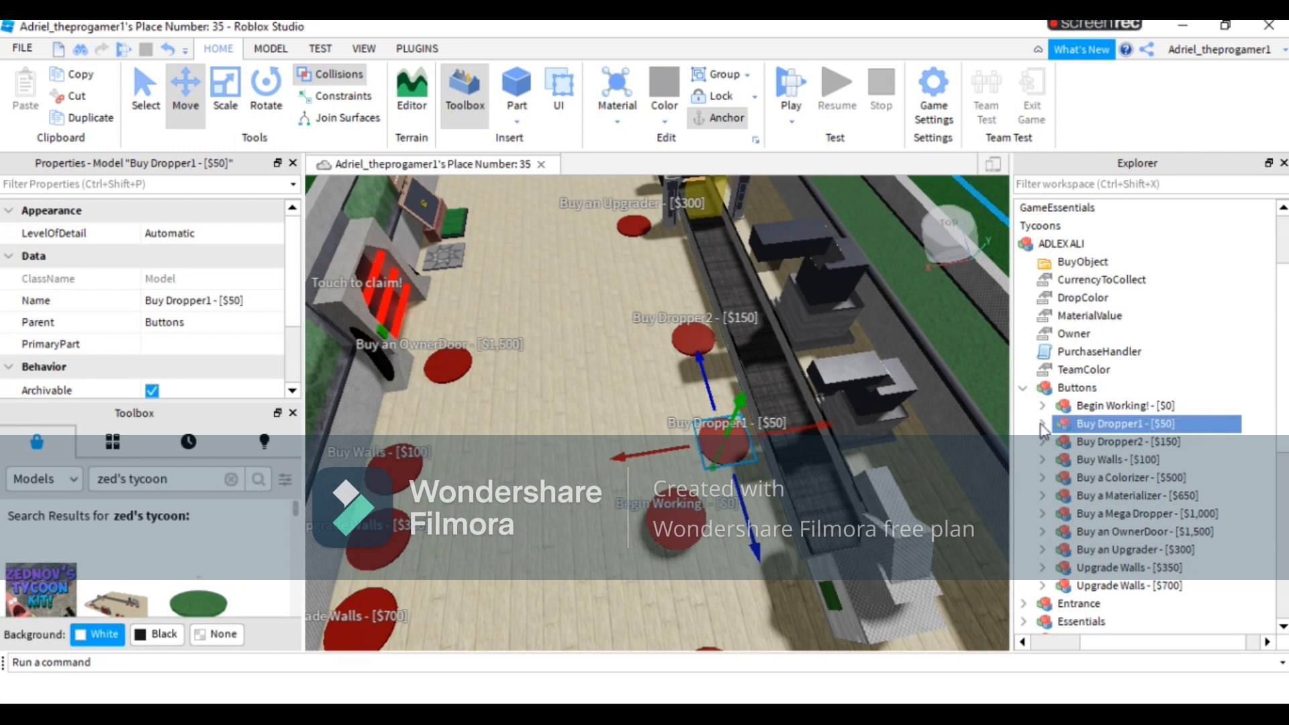
Set the Buy Dropper1 Price value to 50.
left_click(1043, 424)
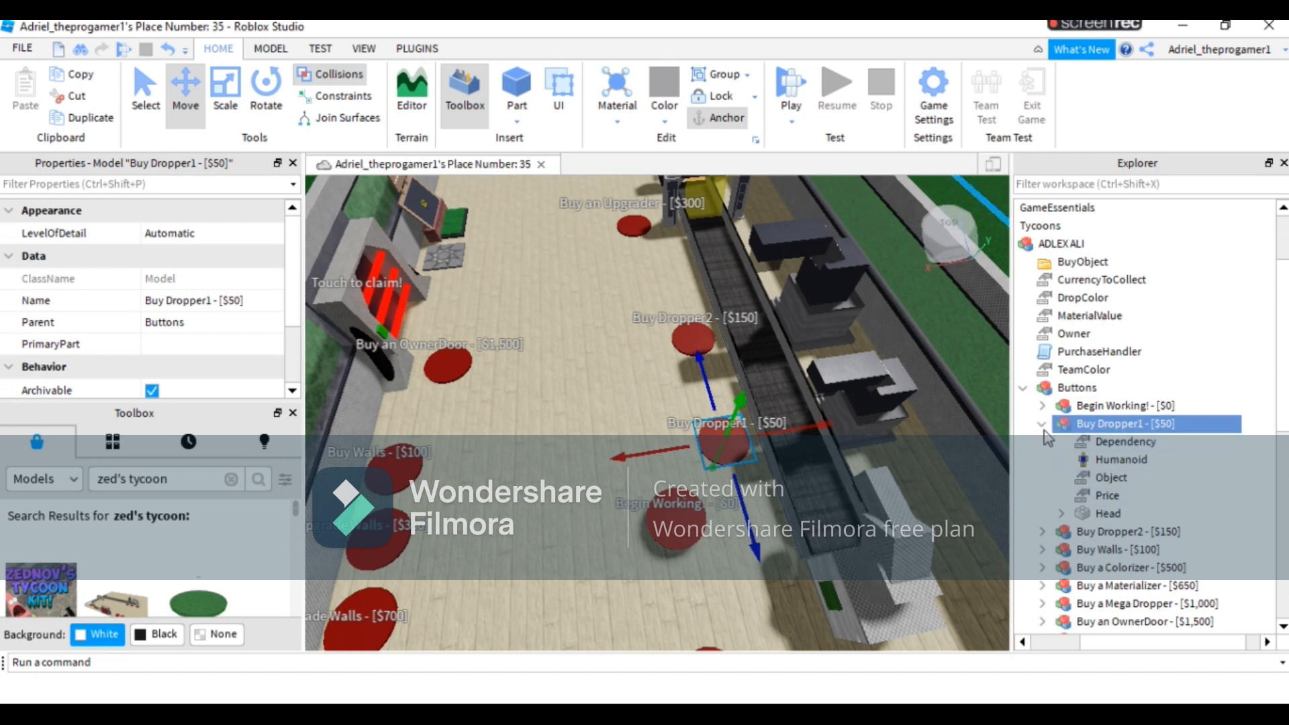
left_click(1087, 495)
type("5")
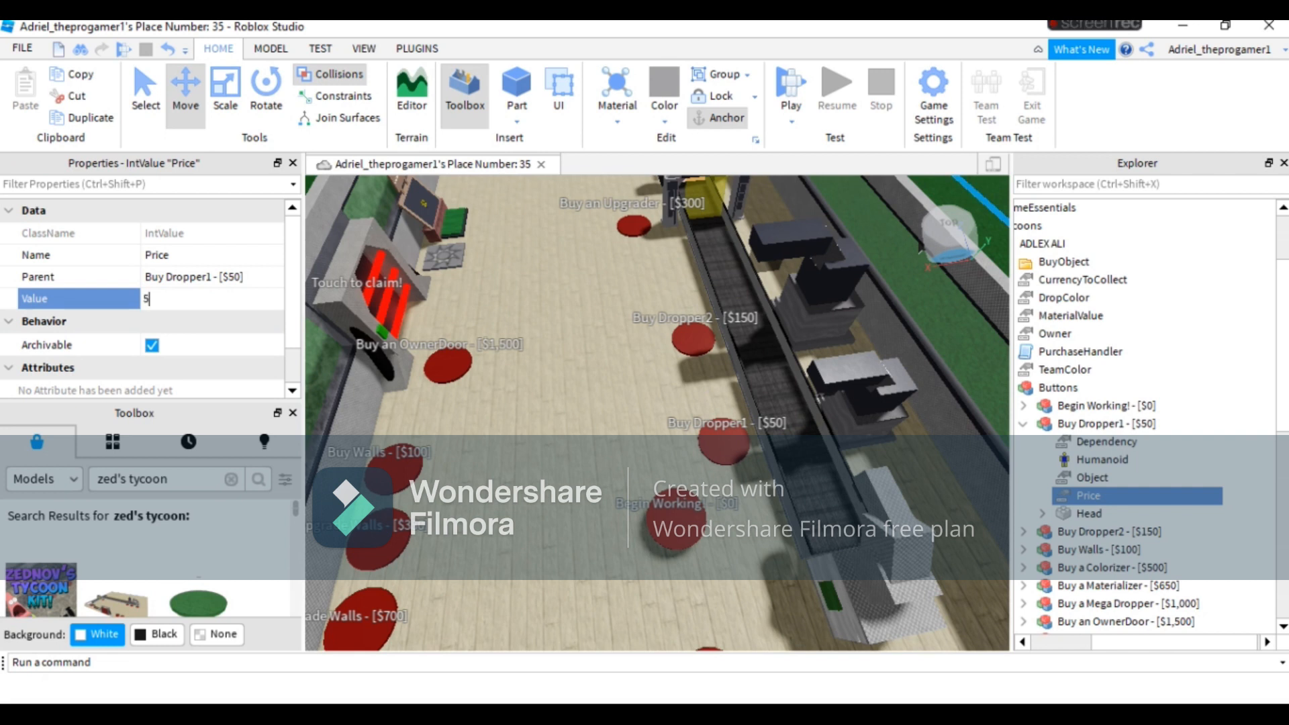
type("0")
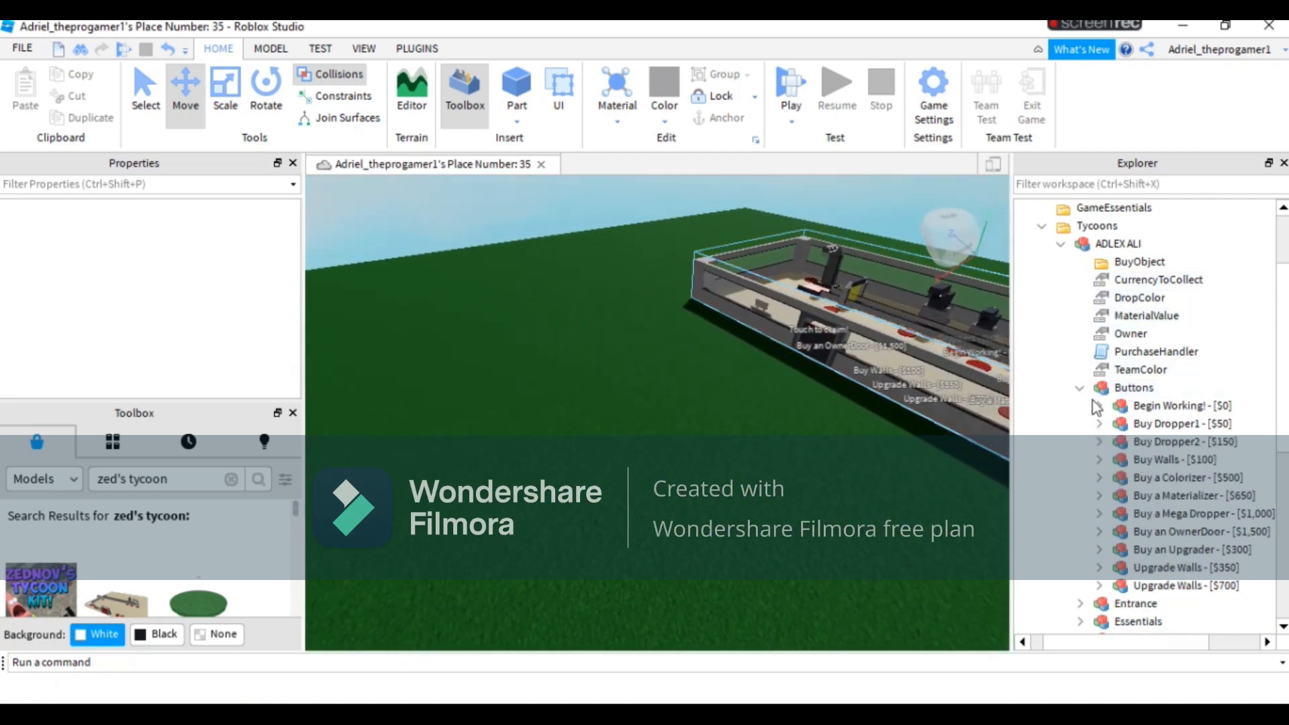
Delete the extra ThumbnailCamera and insert a SpawnLocation into Workspace.
left_click(1080, 387)
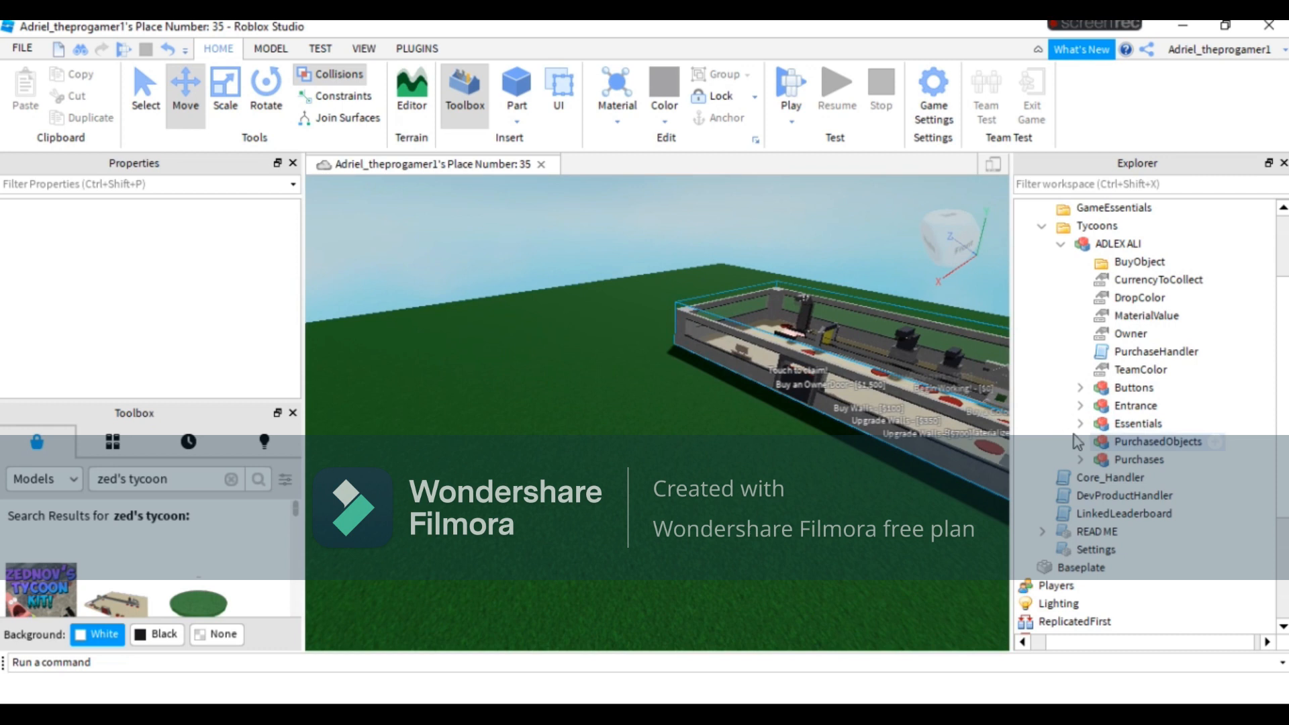
scroll("up", 3)
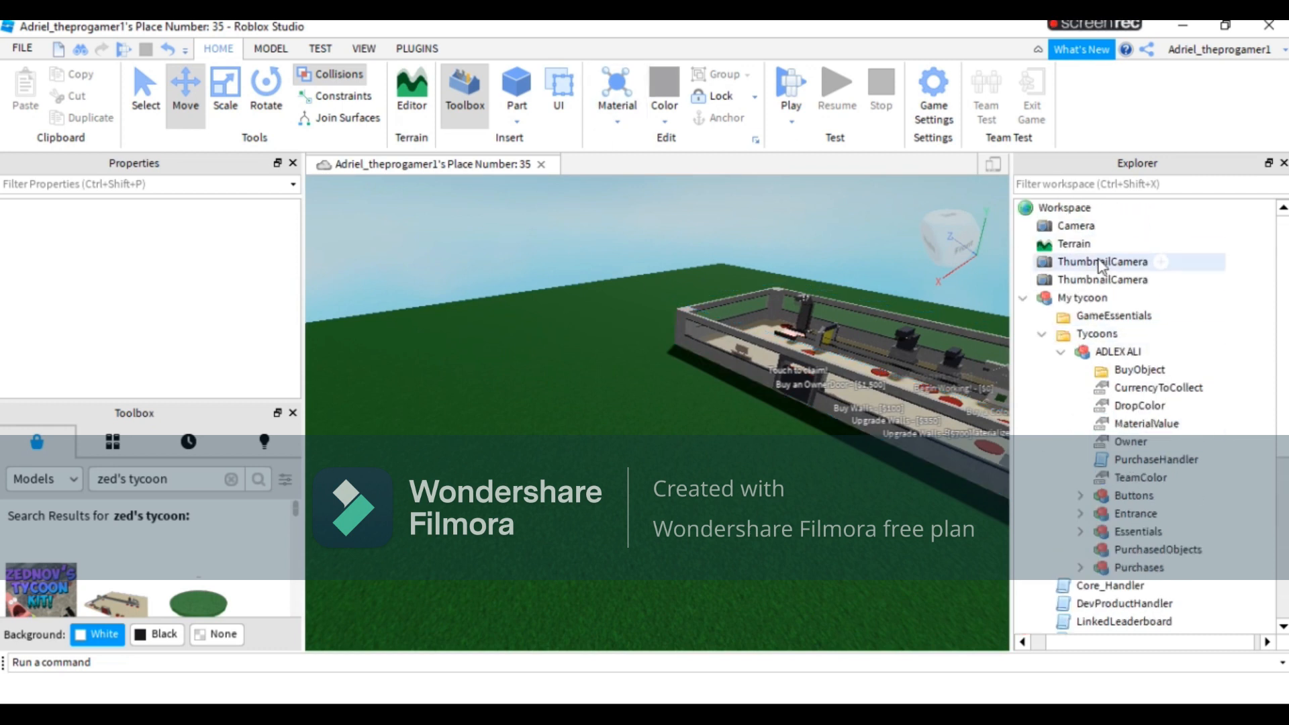
left_click(1103, 261)
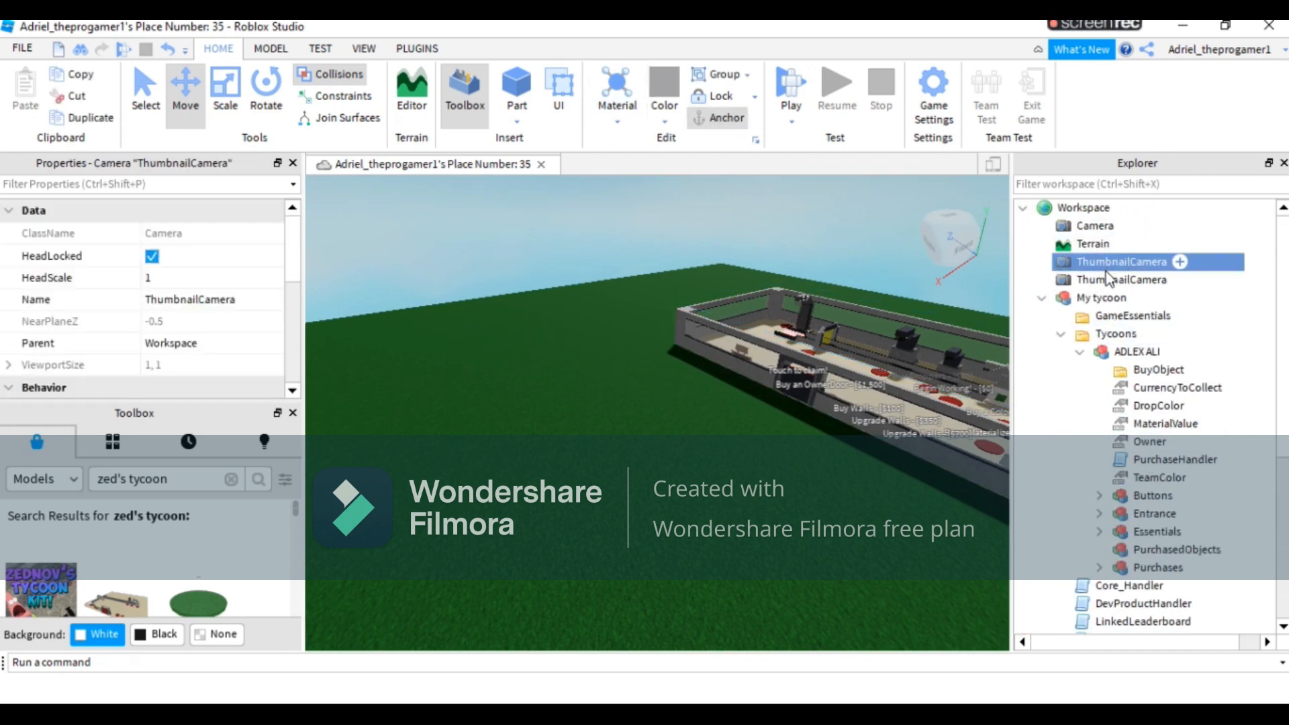
left_click(1082, 208)
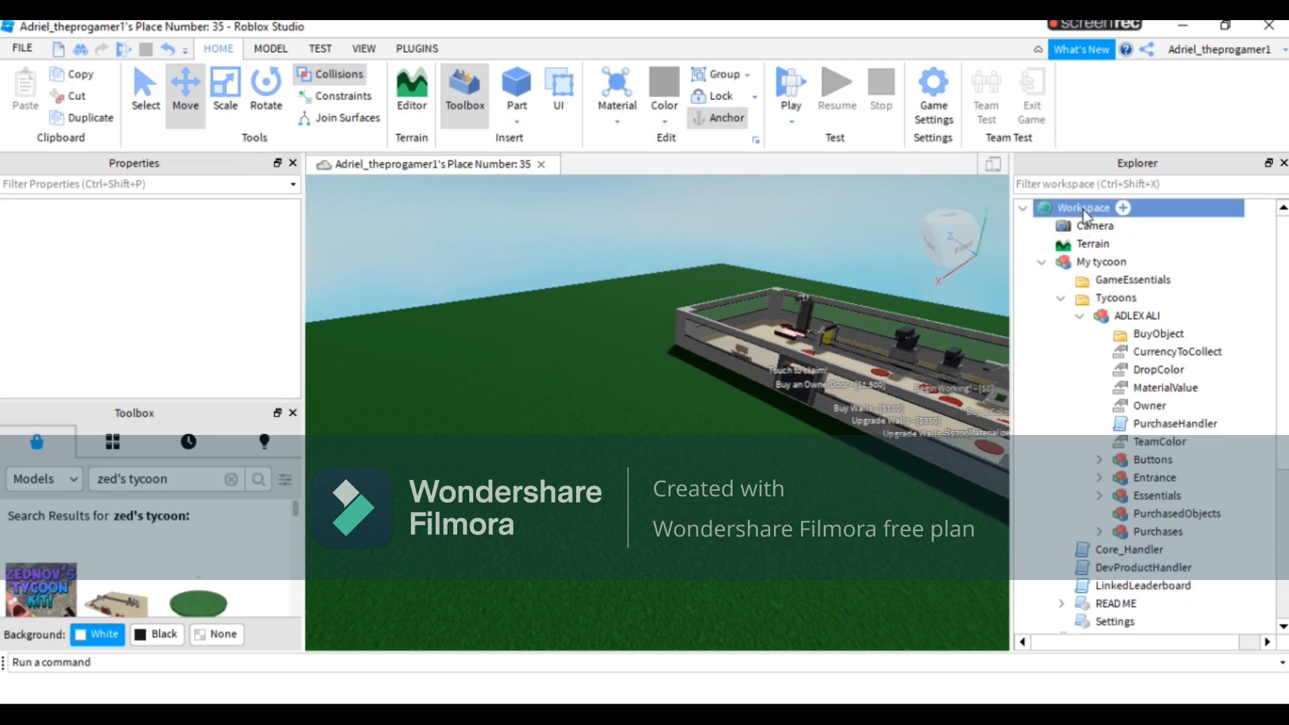
left_click(1123, 208)
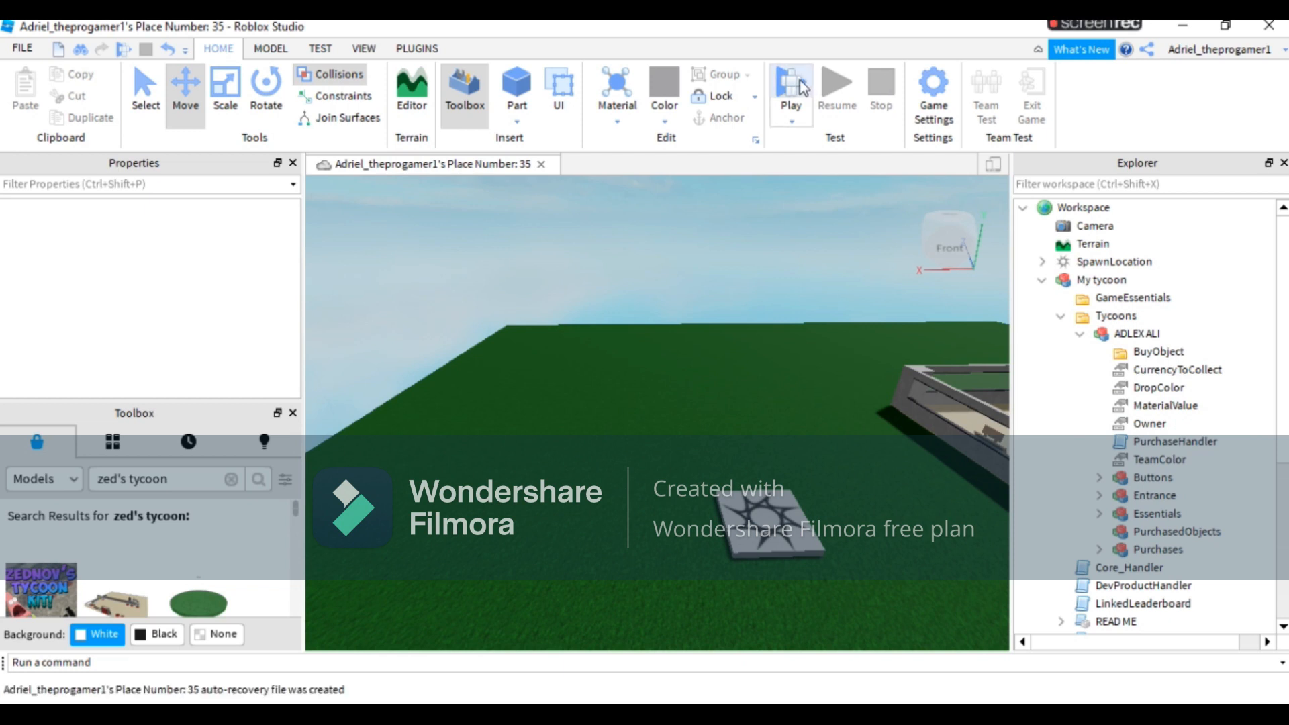
Play-test the tycoon place from the Home tab.
left_click(790, 81)
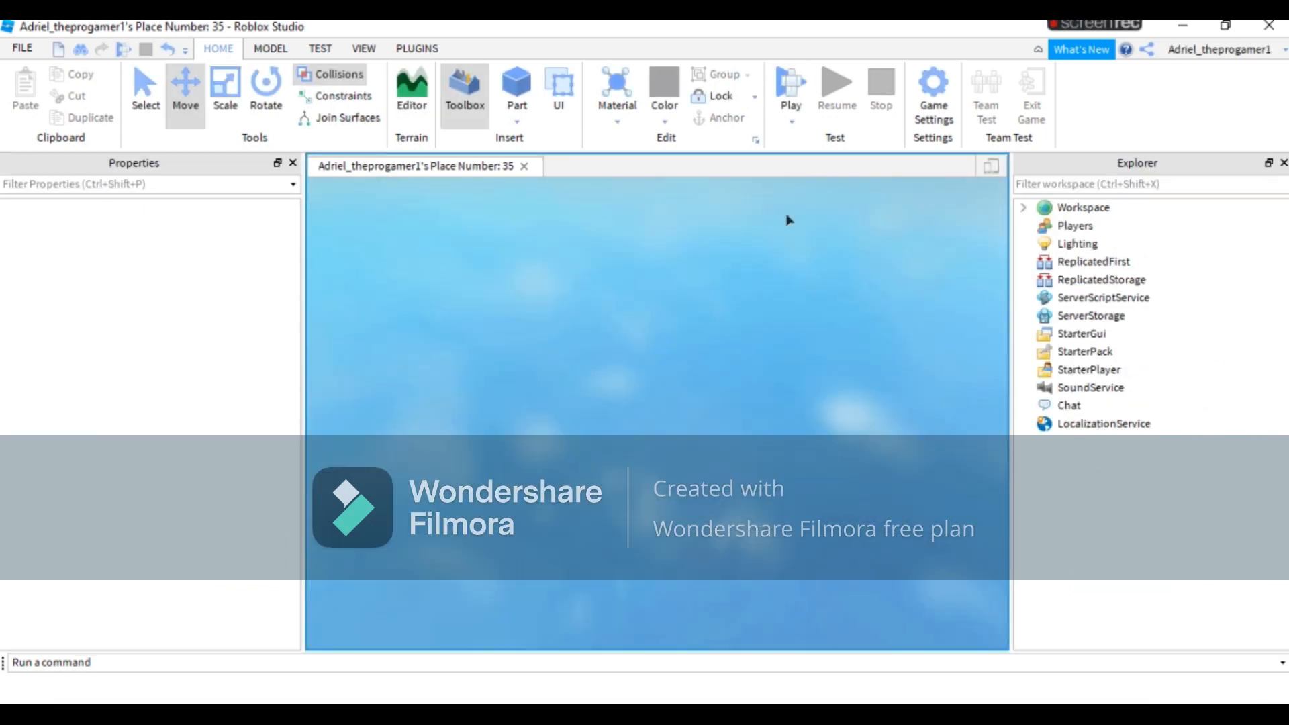
left_click(789, 87)
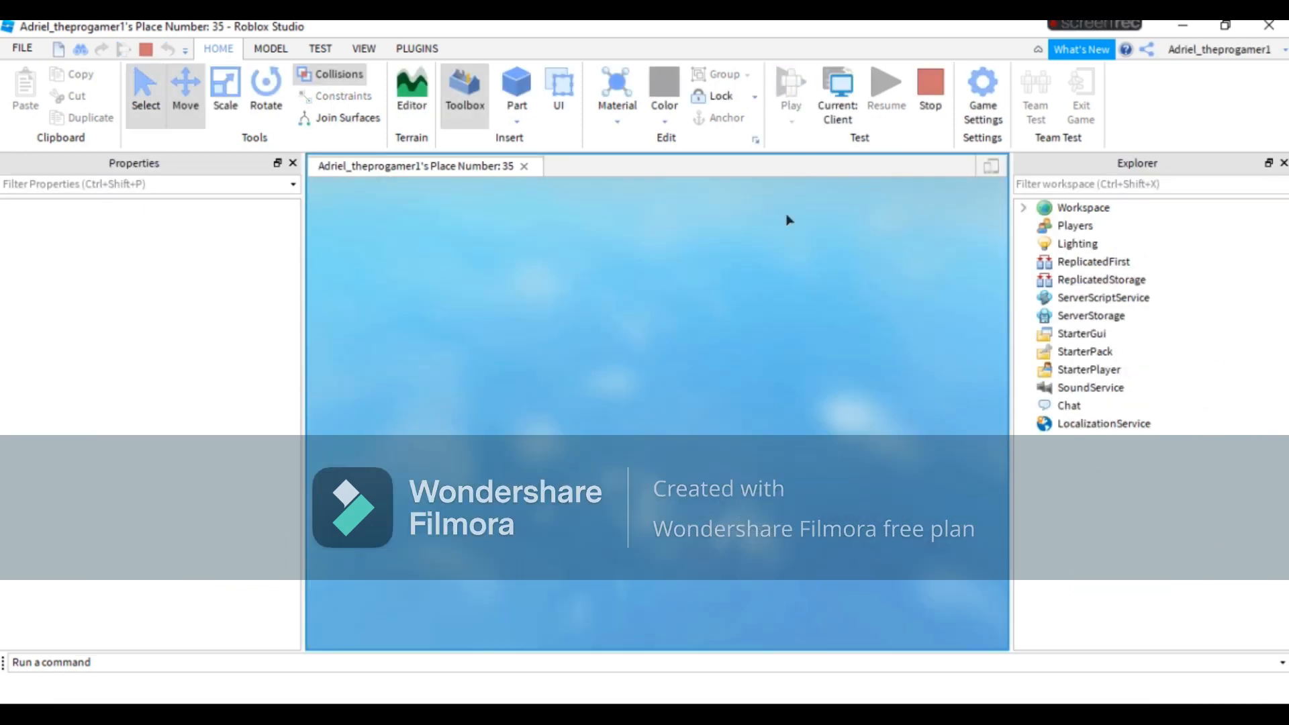